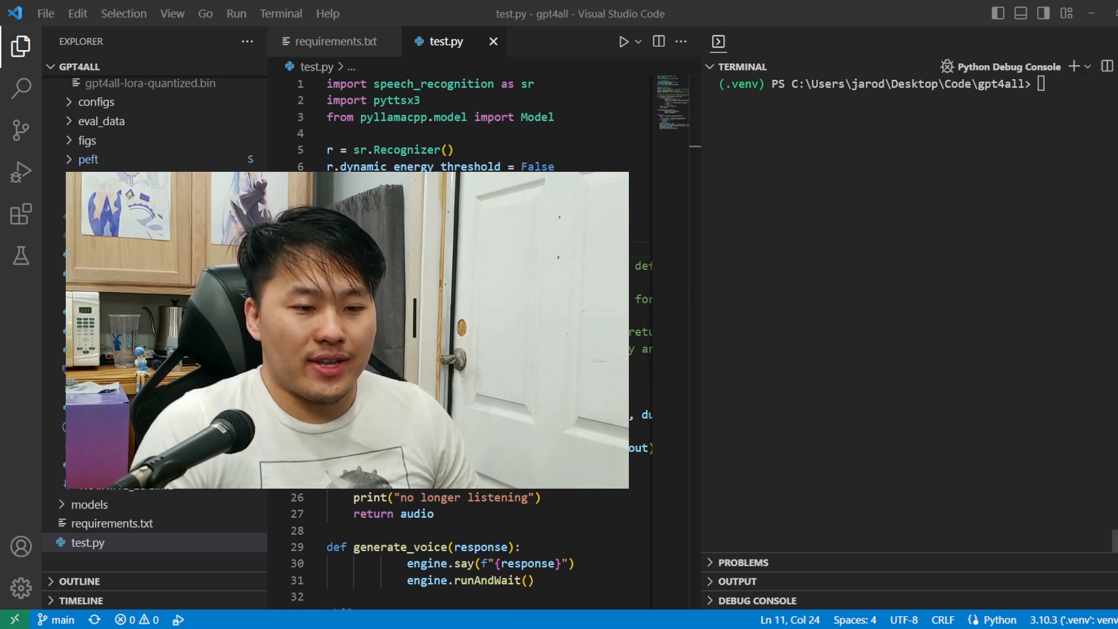
# Run test.py from the VS Code terminal so the model answers about Princess Peach.
pyautogui.click(622, 41)
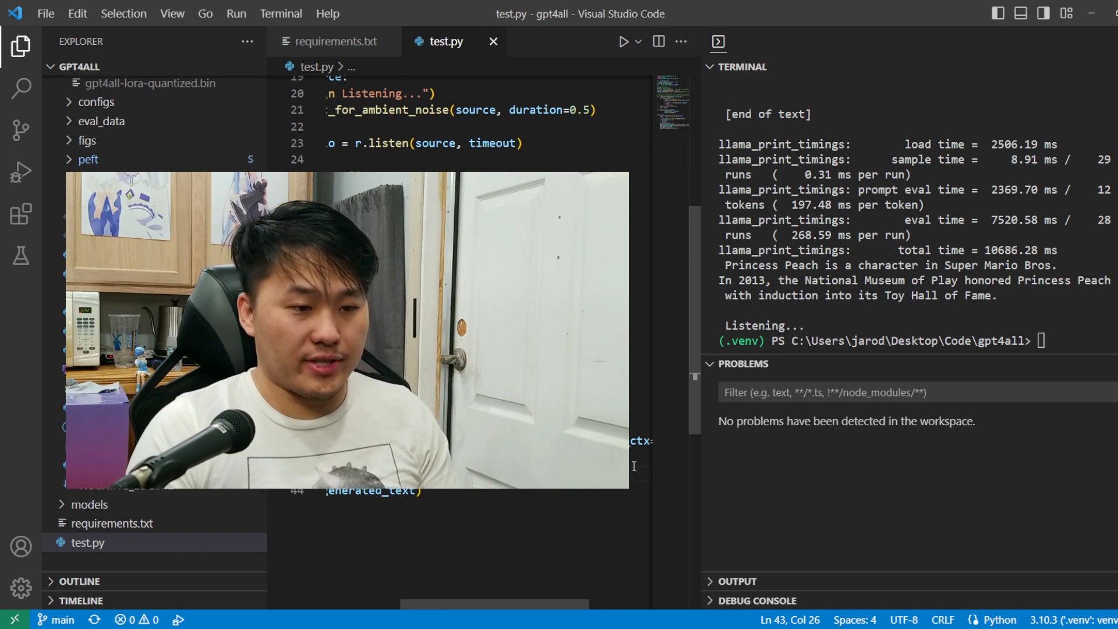
pyautogui.moveTo(657, 421)
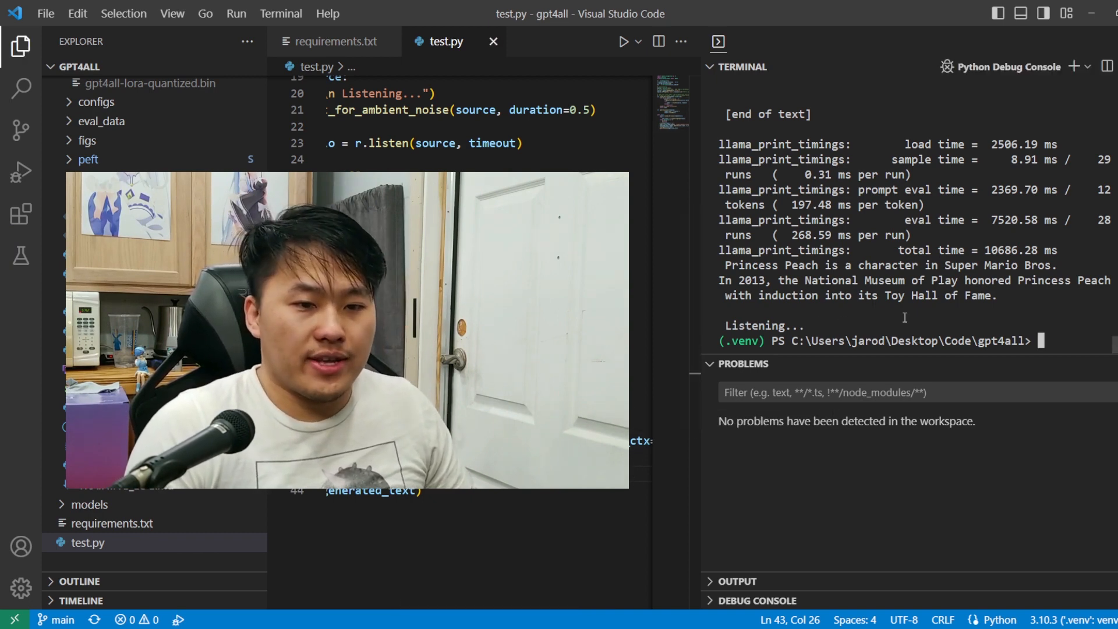
pyautogui.click(621, 41)
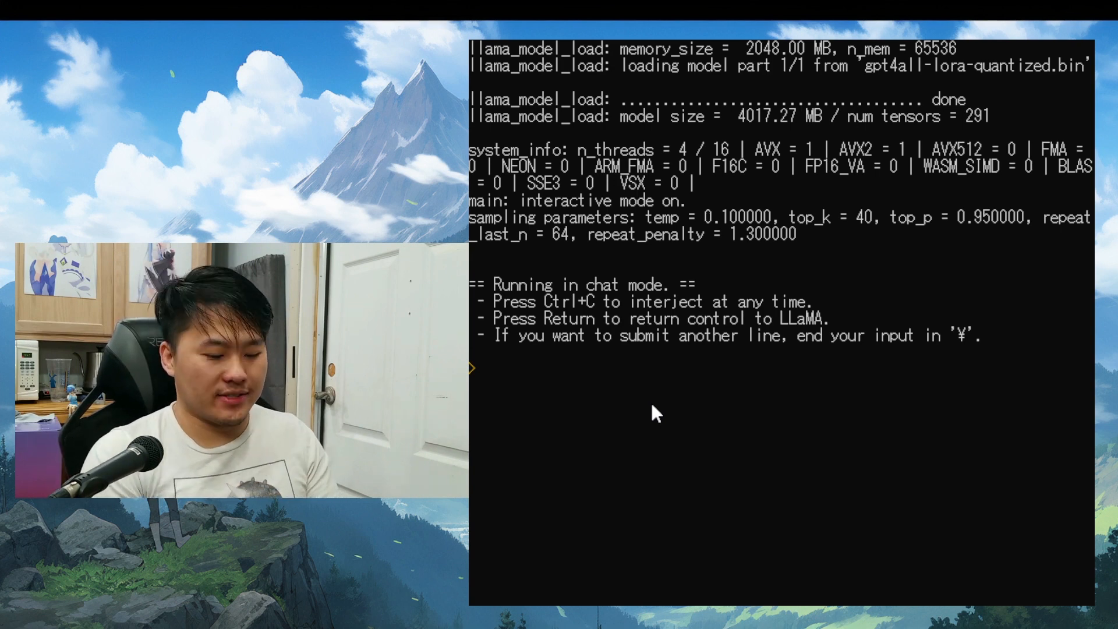
# Ask the chat 'Can you tell me a story about a princess and a plumber?'.
pyautogui.write('Can you st')
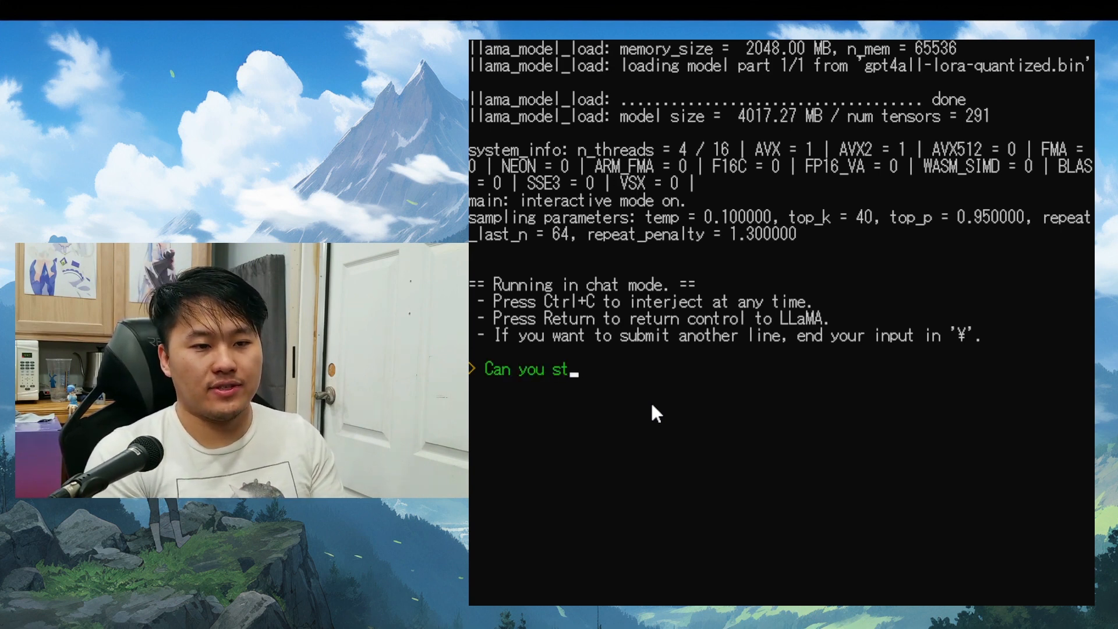
pyautogui.write('ell me a story')
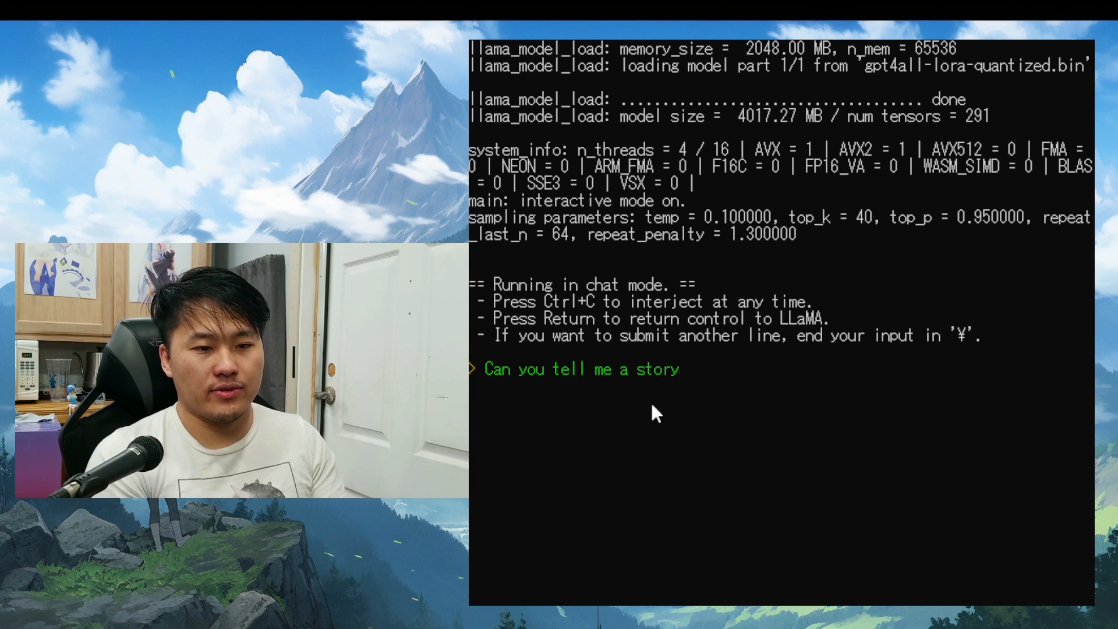
pyautogui.write('about a princess')
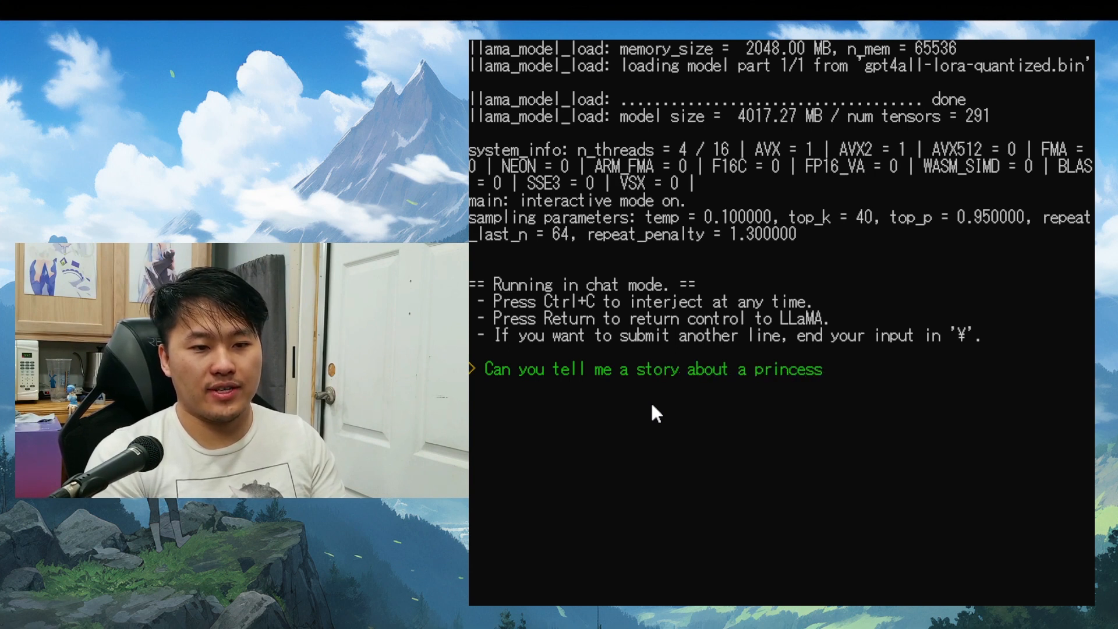
pyautogui.write('and a plumber?')
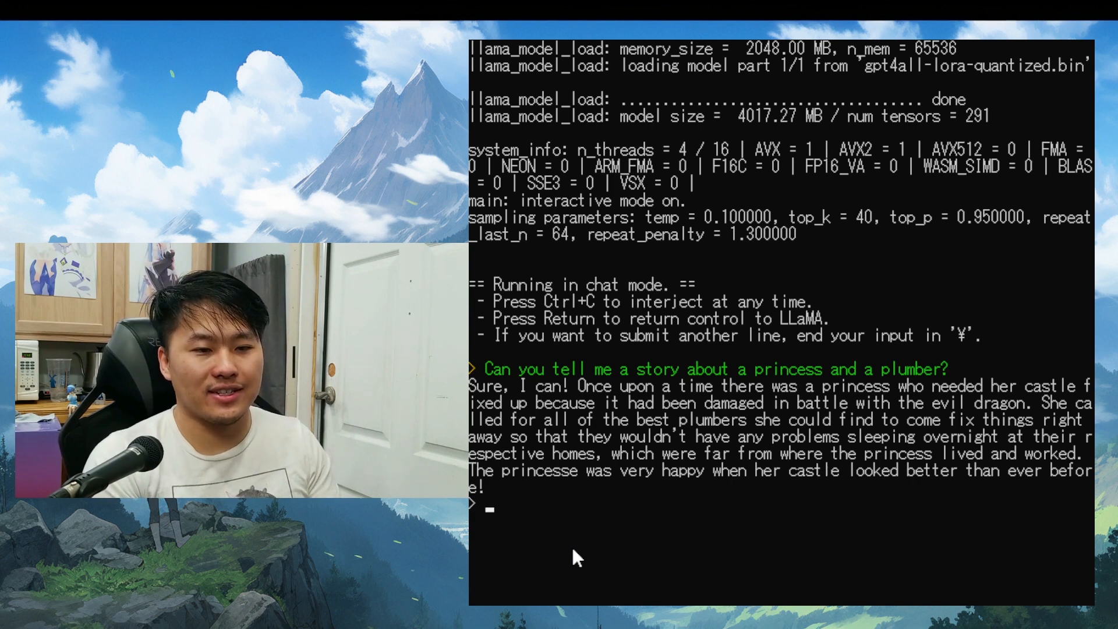
# Ask the chat 'What would you say is the meaning of life'.
pyautogui.write('What would you say is the meaning of leife>')
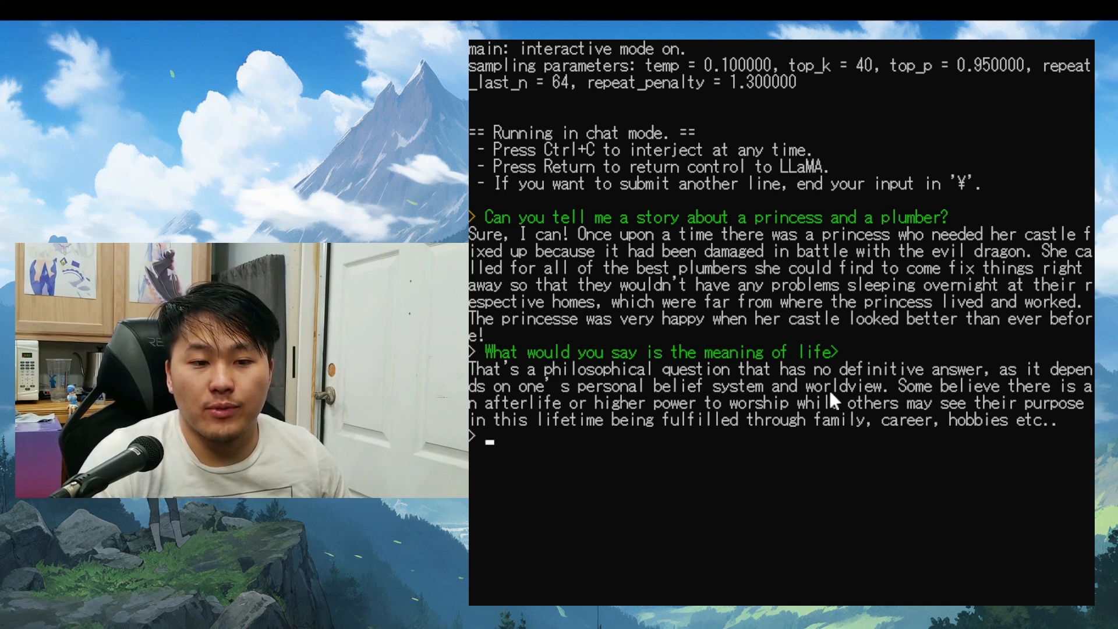
pyautogui.moveTo(659, 442)
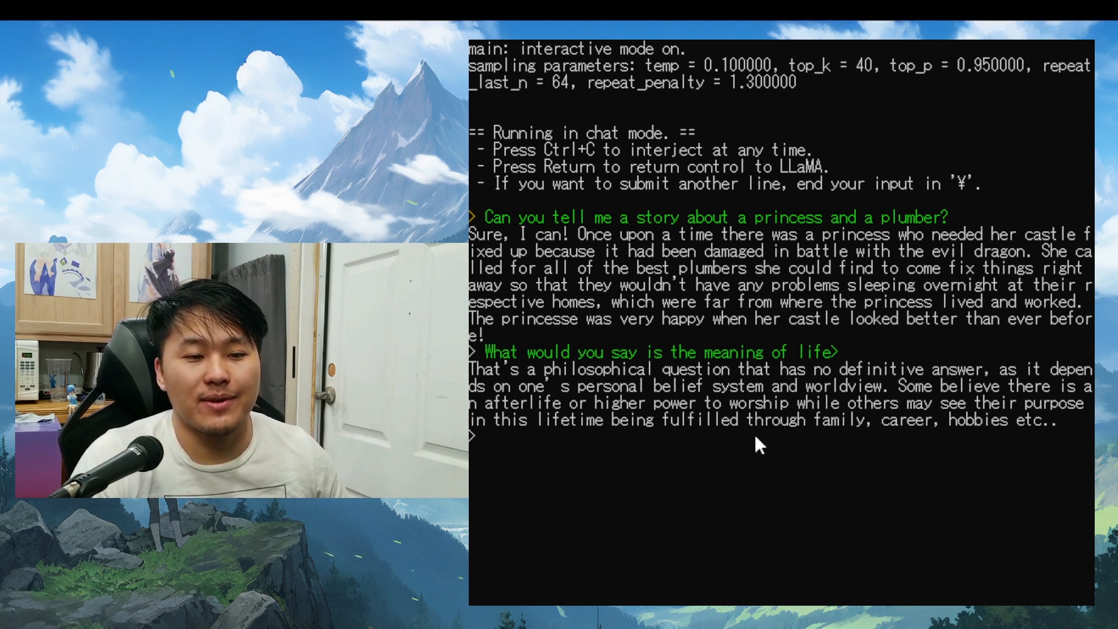
pyautogui.moveTo(884, 451)
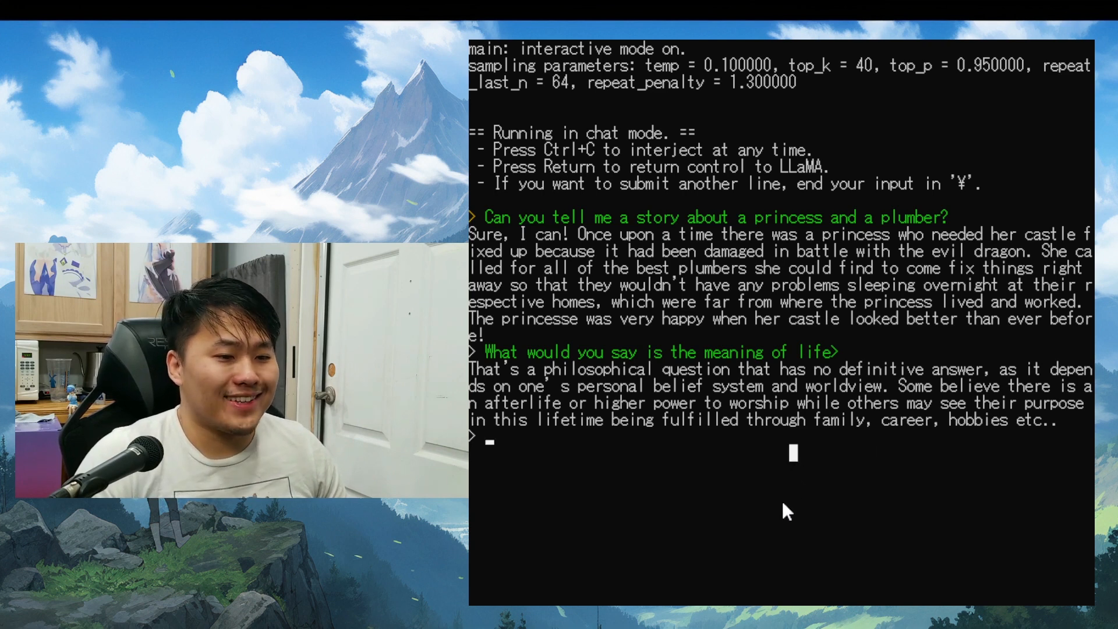
# Request a recipe for a BLT sandwich, correcting a typo while typing.
pyautogui.write('Wh')
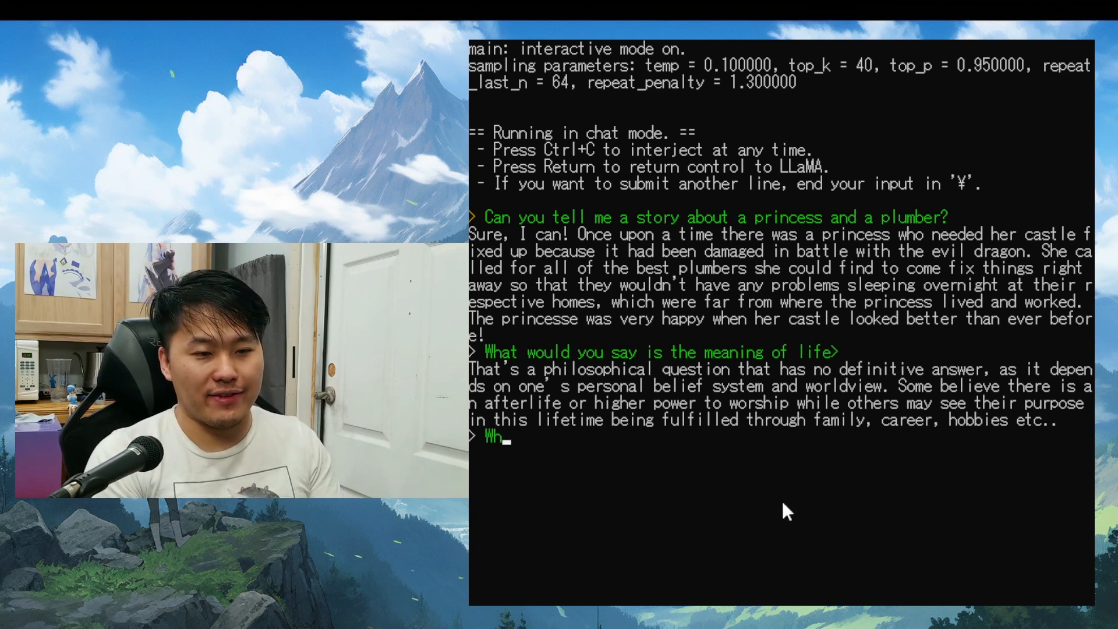
pyautogui.write('at')
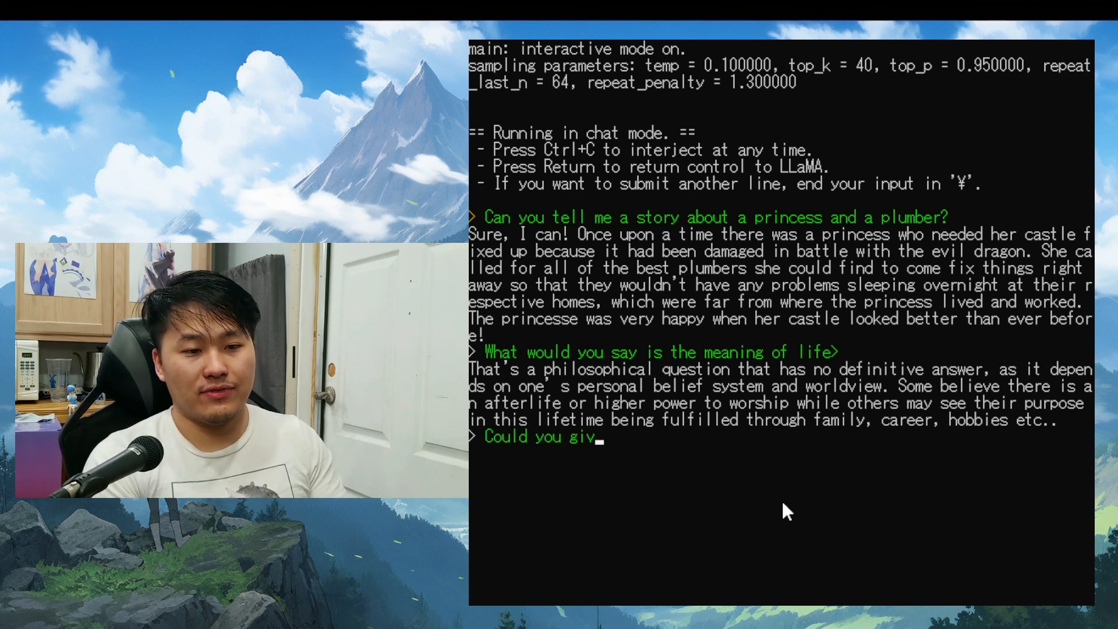
pyautogui.write('e mea')
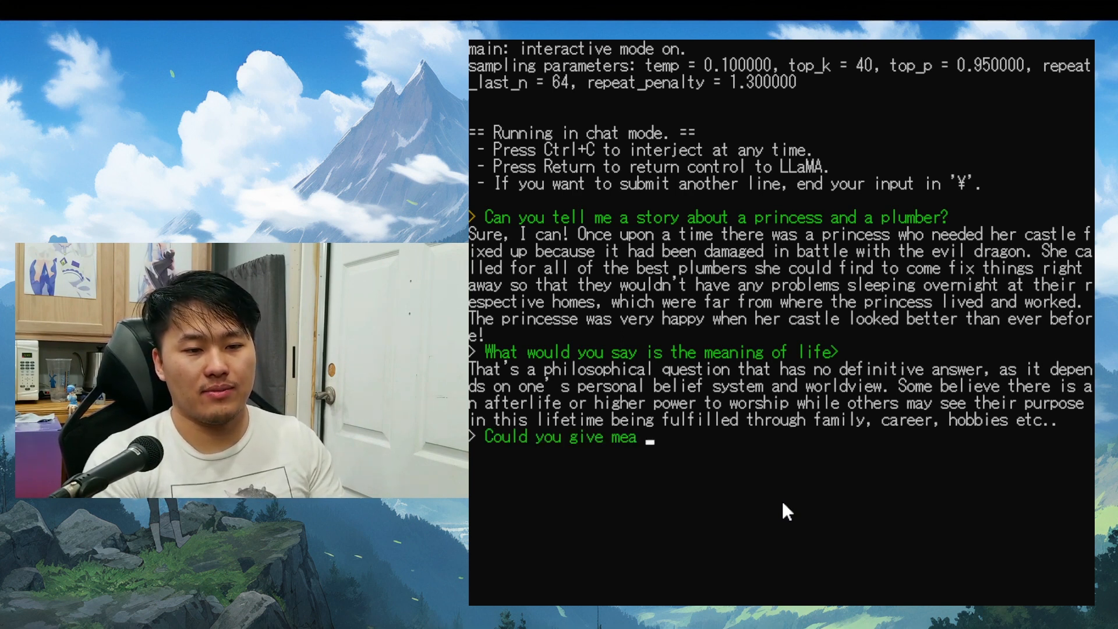
pyautogui.press('Backspace')
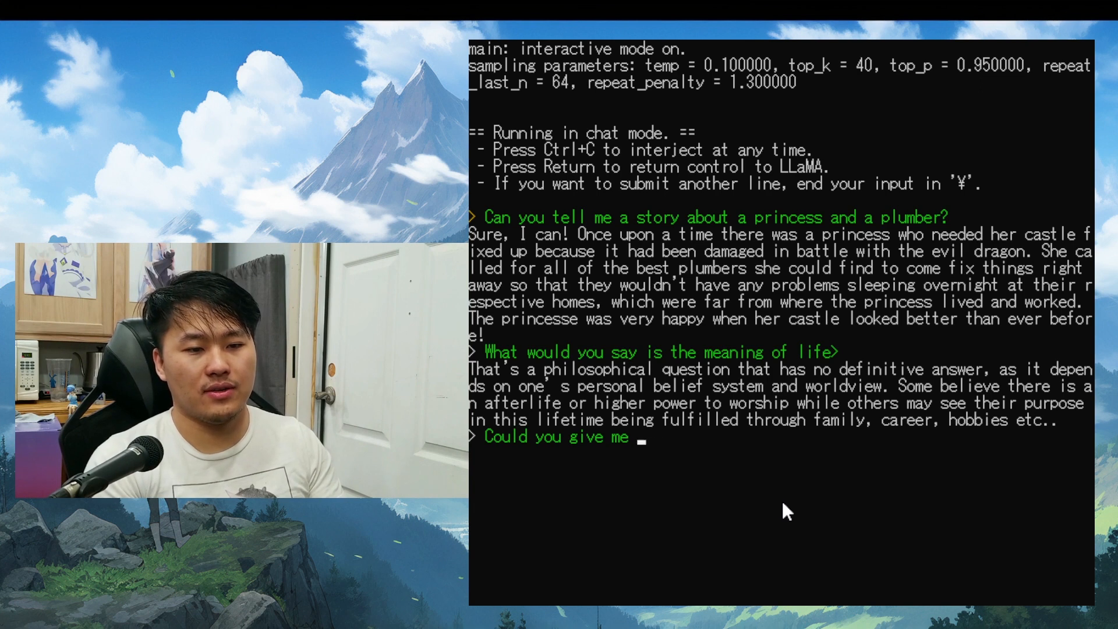
pyautogui.write('a recipe for a')
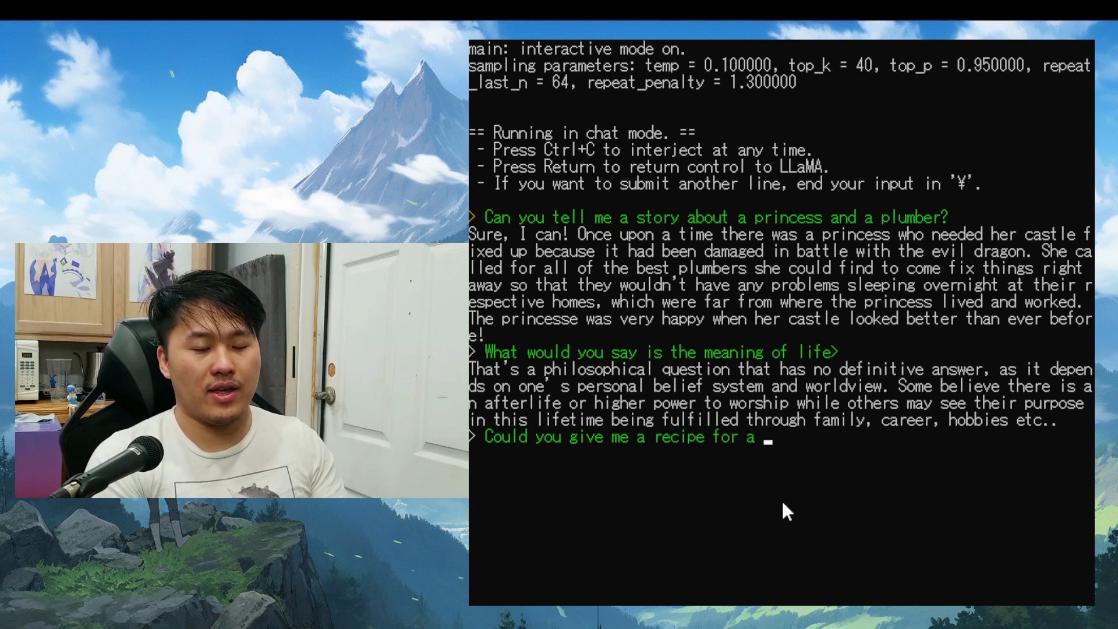
pyautogui.write('BLT sandwich')
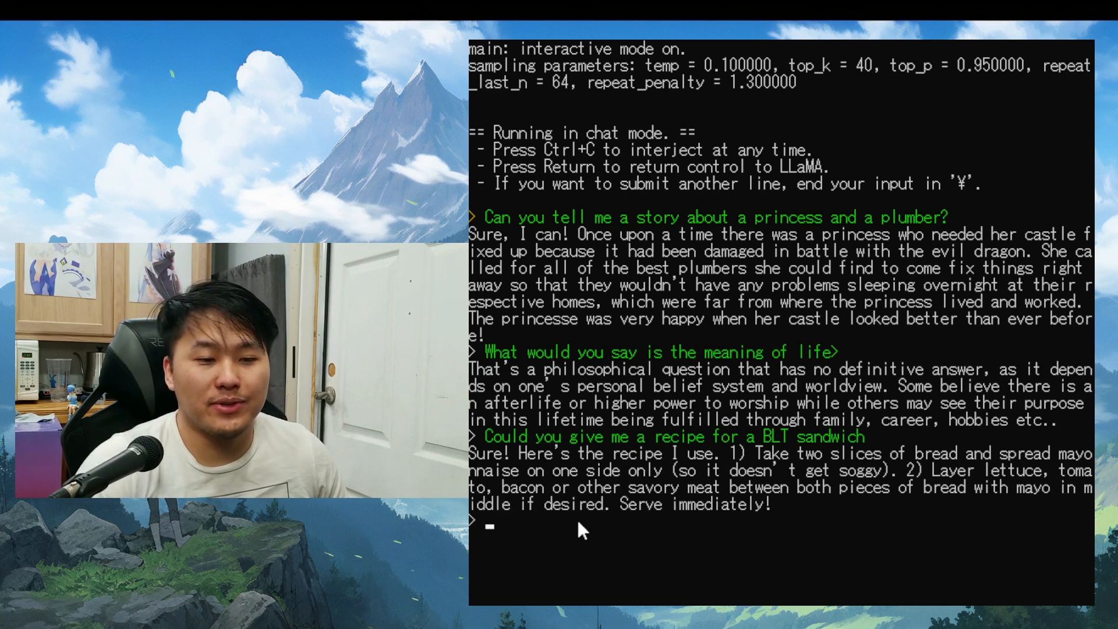
pyautogui.moveTo(855, 556)
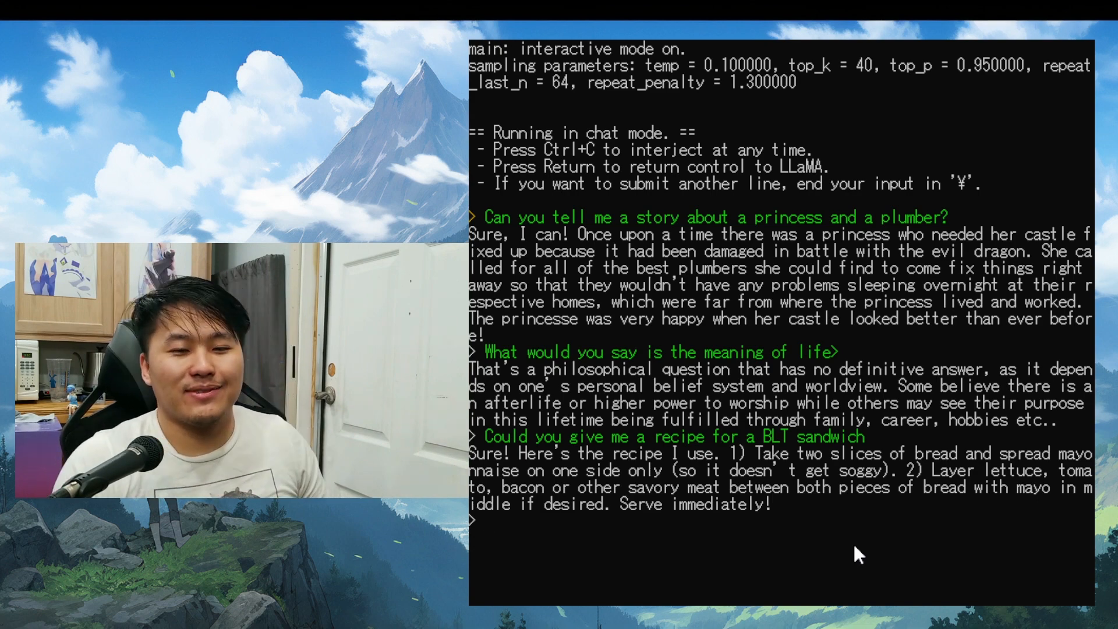
pyautogui.moveTo(887, 542)
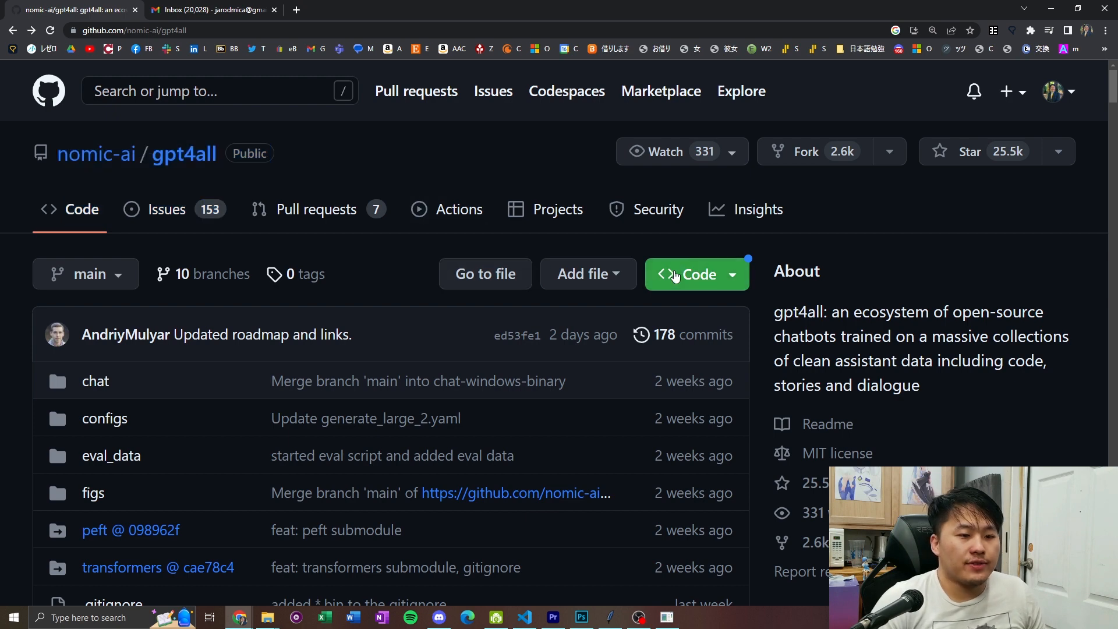
# Copy the gpt4all repository's HTTPS clone URL from the Code menu.
pyautogui.click(688, 273)
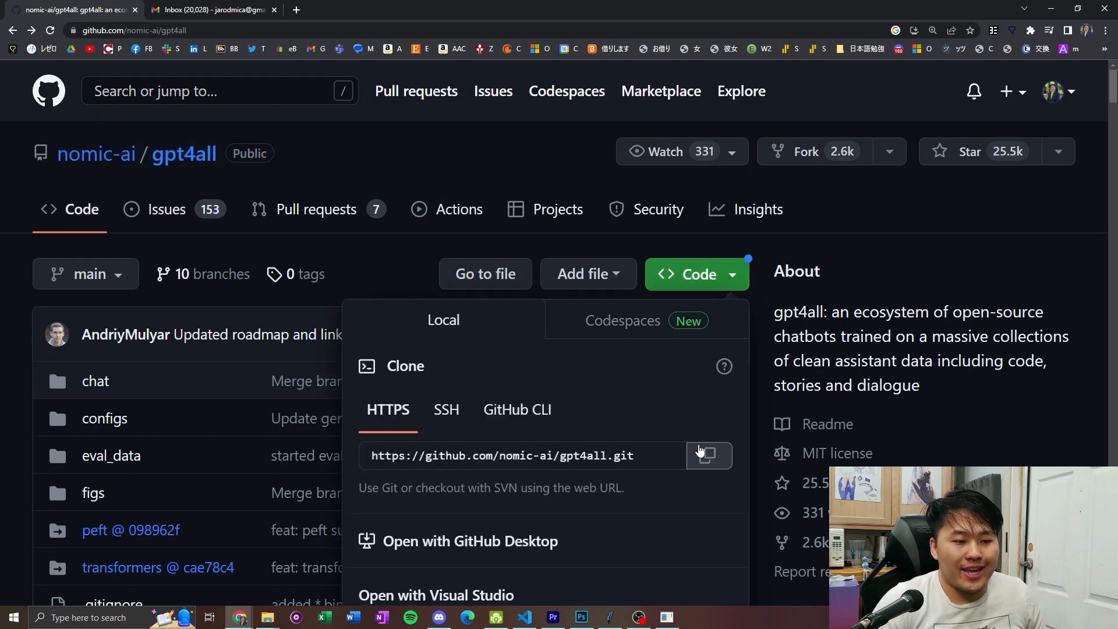
pyautogui.click(761, 408)
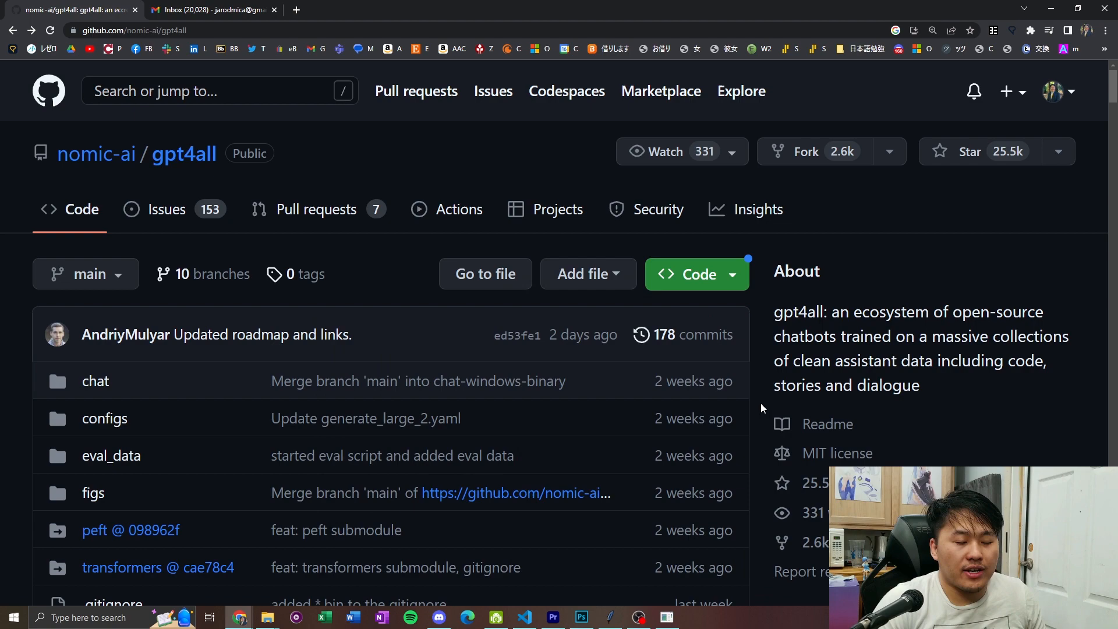
pyautogui.scroll(-3)
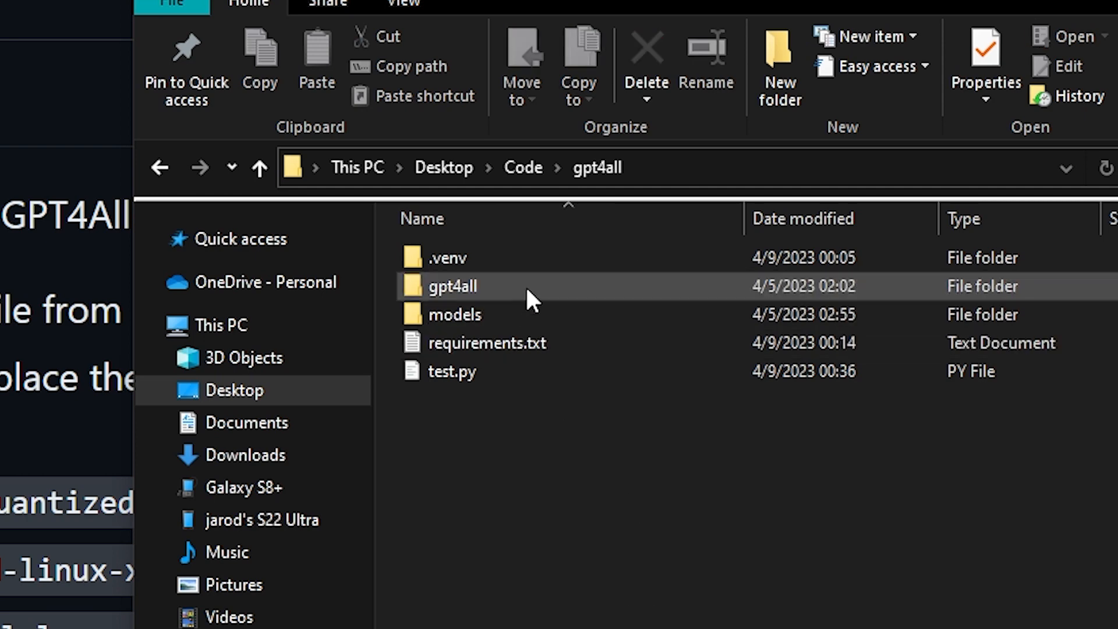
# Open the inner gpt4all folder under Desktop > Code > gpt4all.
pyautogui.doubleClick(452, 286)
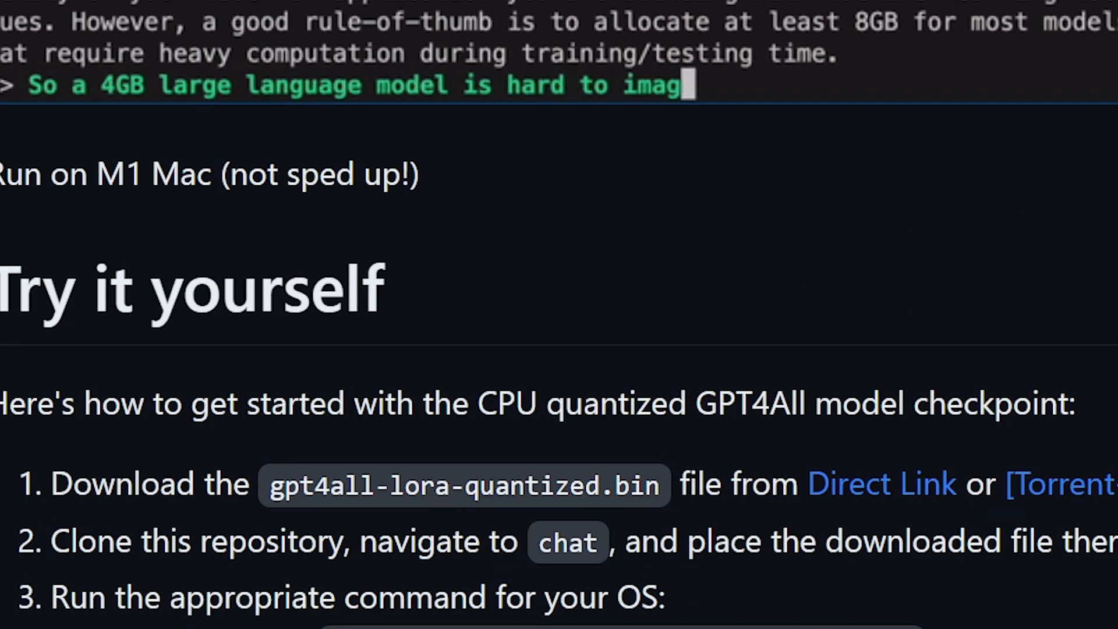
# Scroll the README to the Try it yourself setup steps.
pyautogui.scroll(-3)
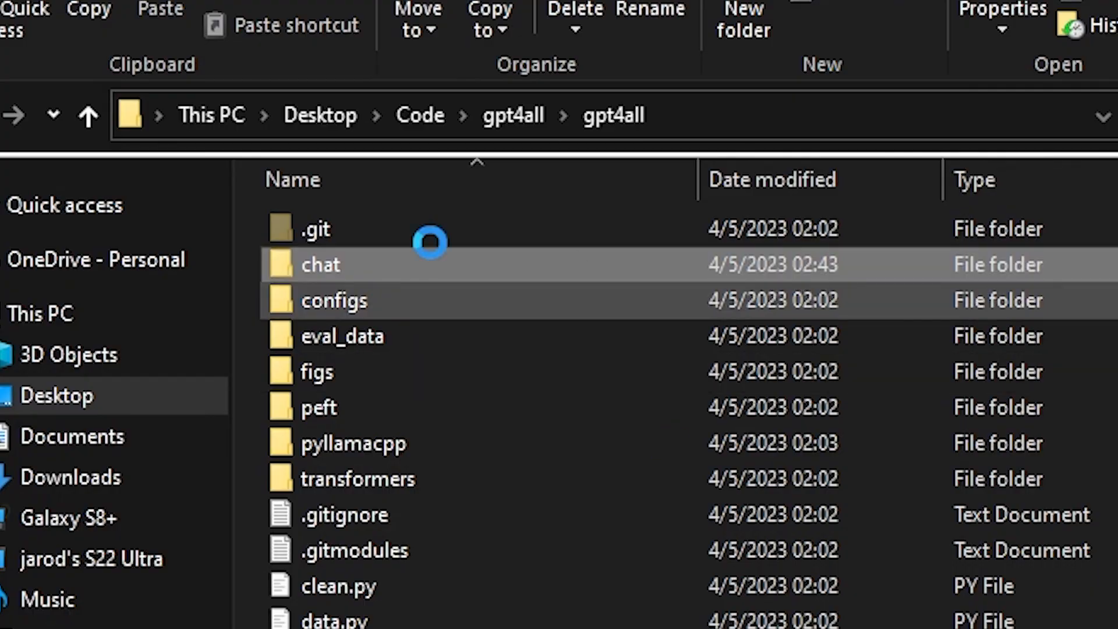
# Open the chat folder and check the ~4 GB gpt4all-lora-quantized.bin file size.
pyautogui.doubleClick(319, 264)
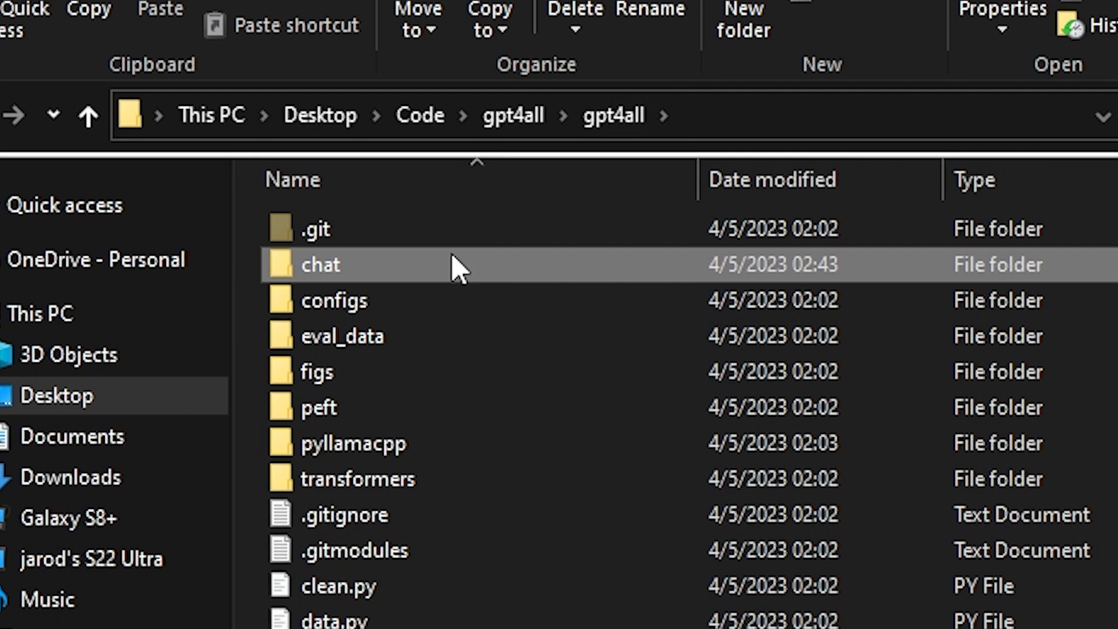
pyautogui.doubleClick(320, 265)
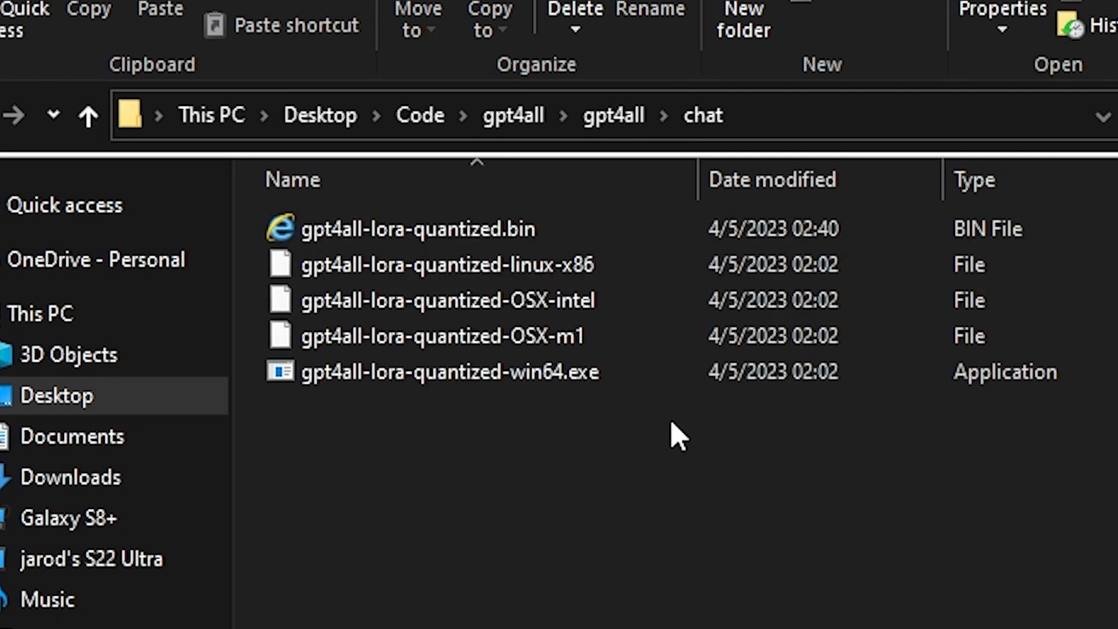
pyautogui.click(441, 229)
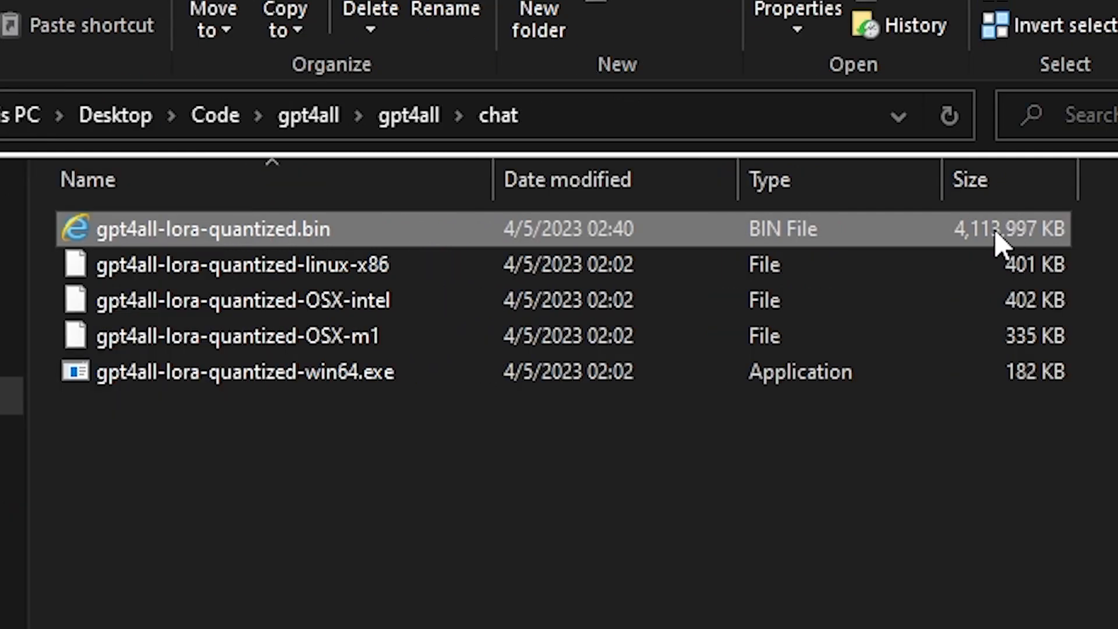
pyautogui.moveTo(165, 250)
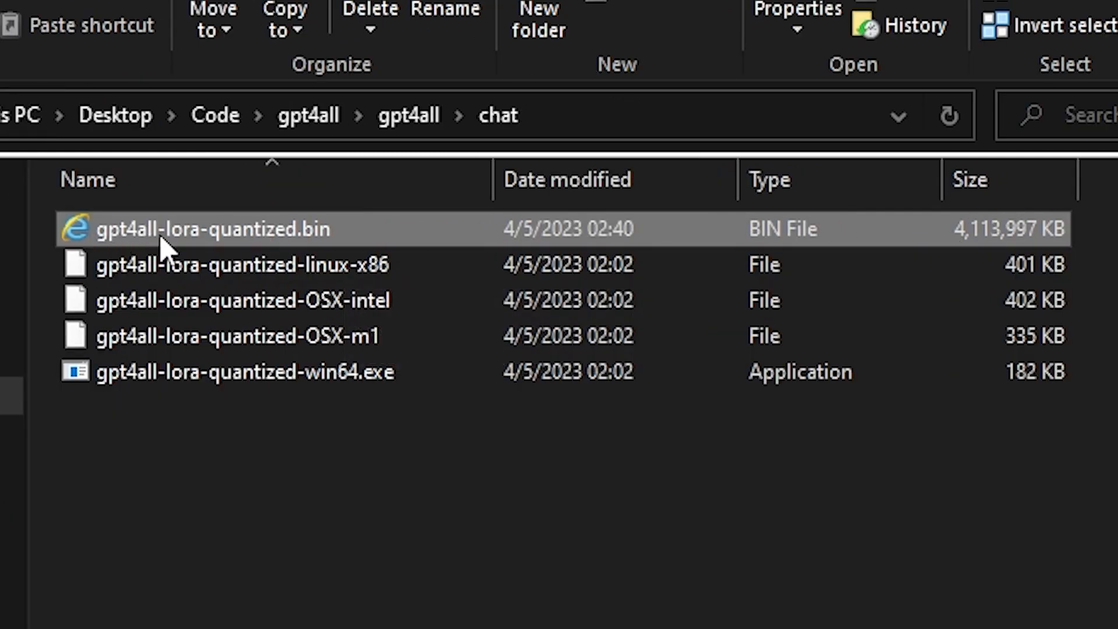
pyautogui.moveTo(536, 581)
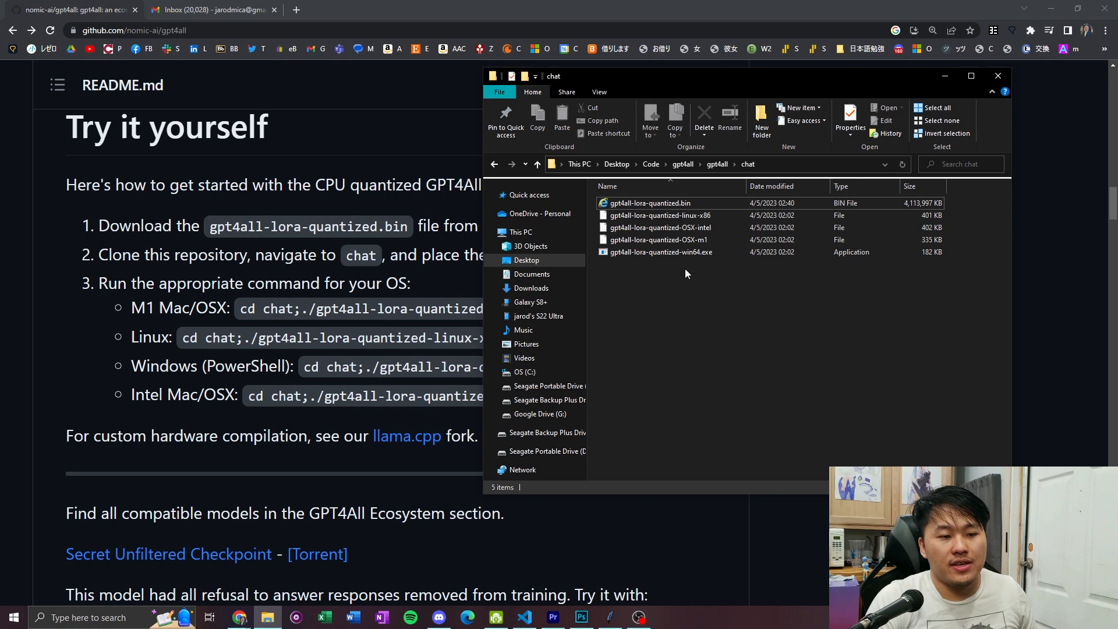
# Launch gpt4all-lora-quantized-win64.exe to confirm the model loads in chat mode.
pyautogui.click(660, 252)
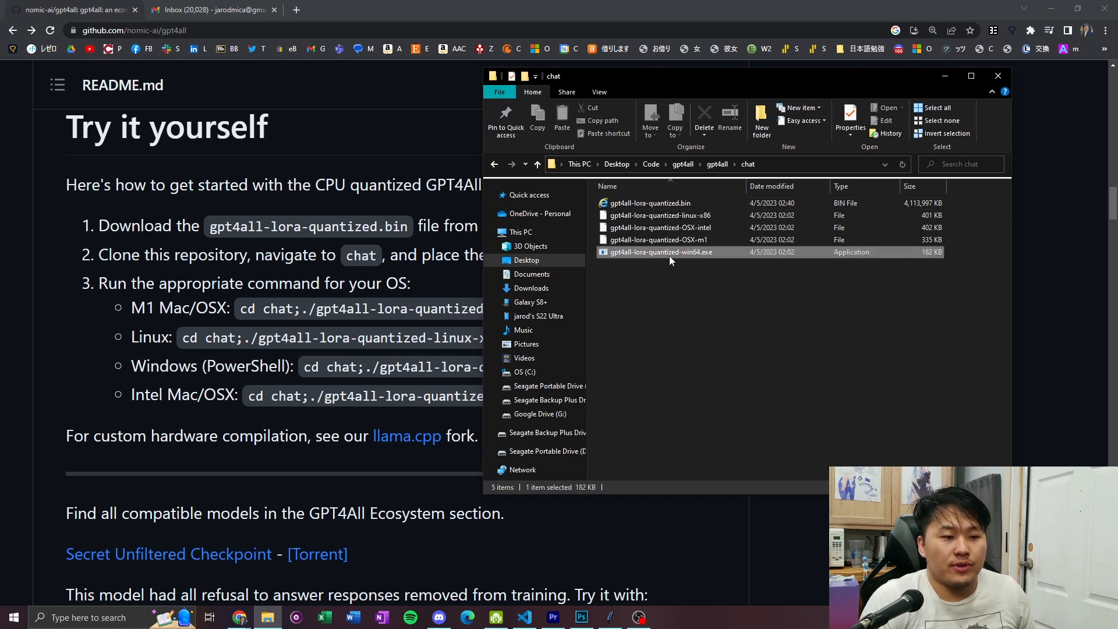
pyautogui.doubleClick(660, 252)
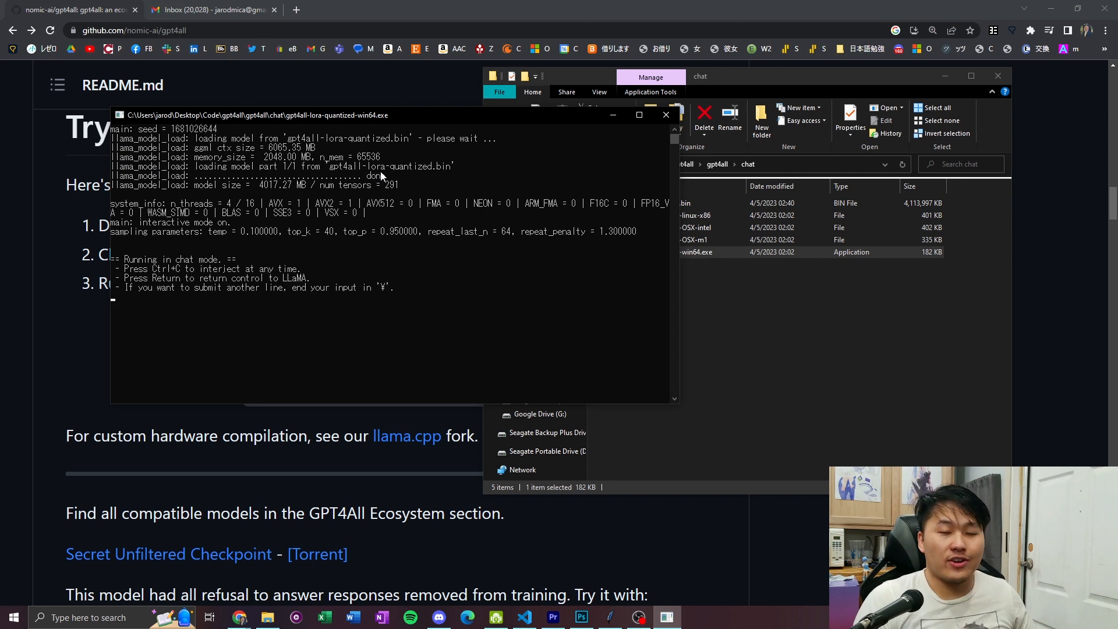
pyautogui.moveTo(416, 198)
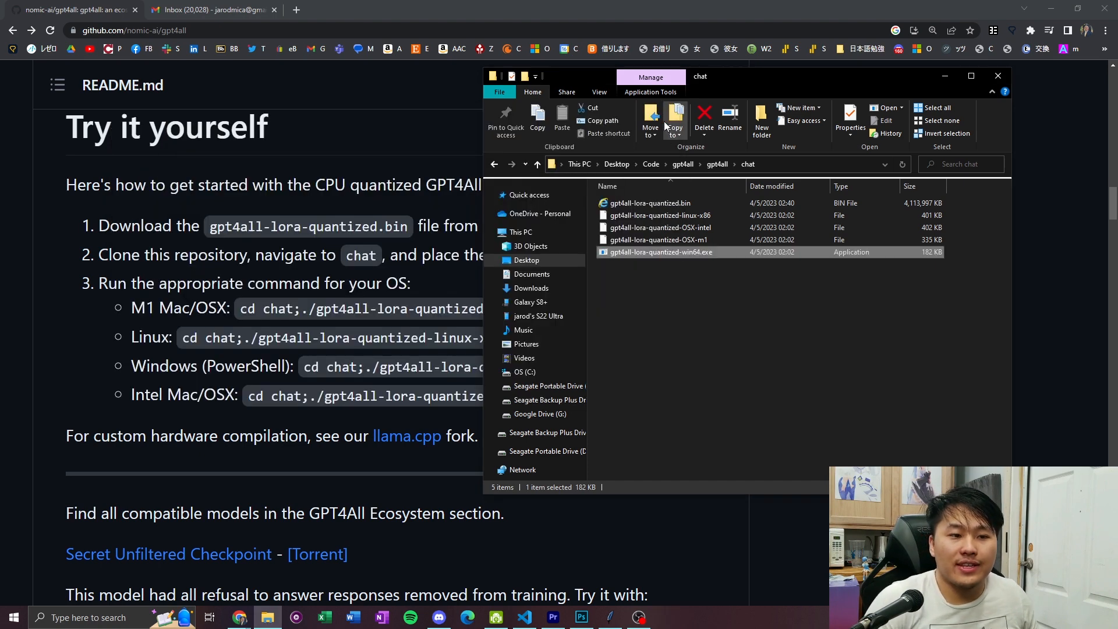
pyautogui.moveTo(624, 379)
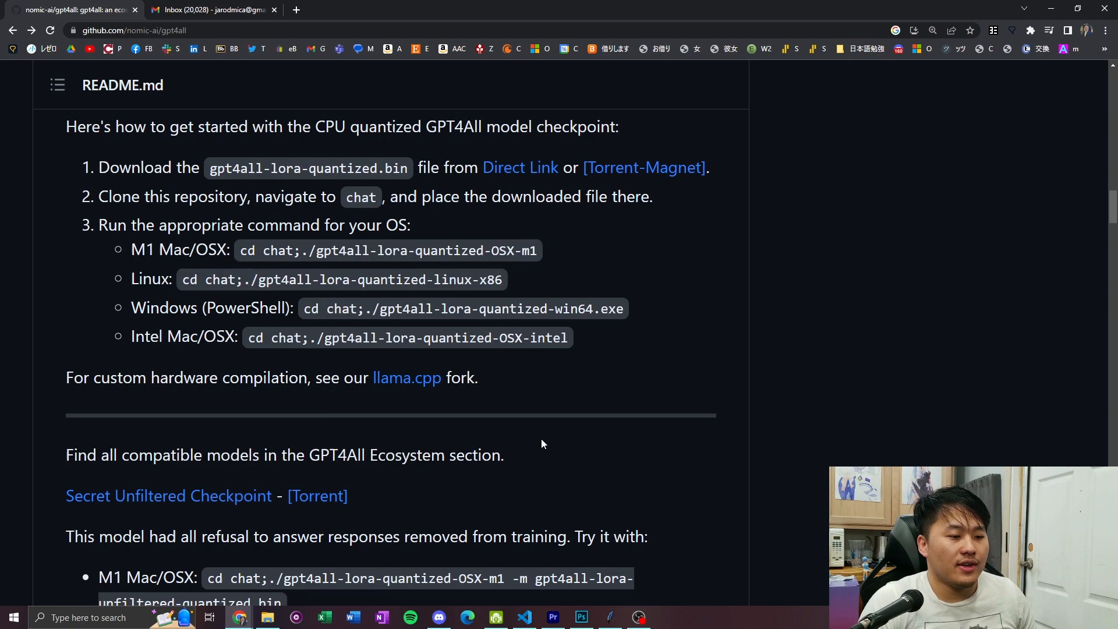
pyautogui.scroll(-3)
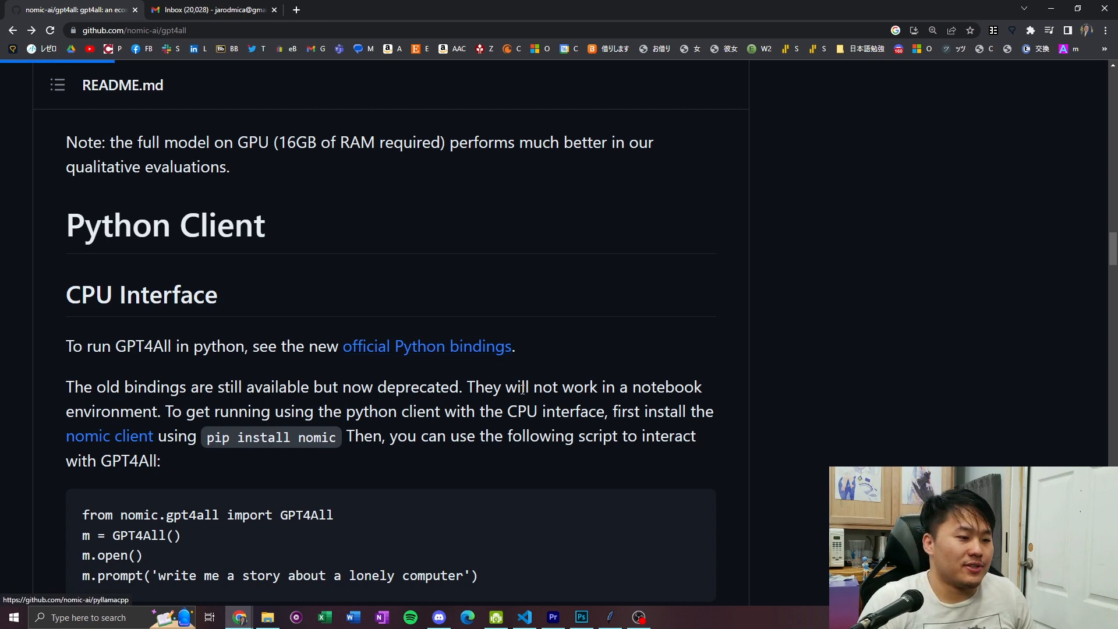
pyautogui.moveTo(586, 382)
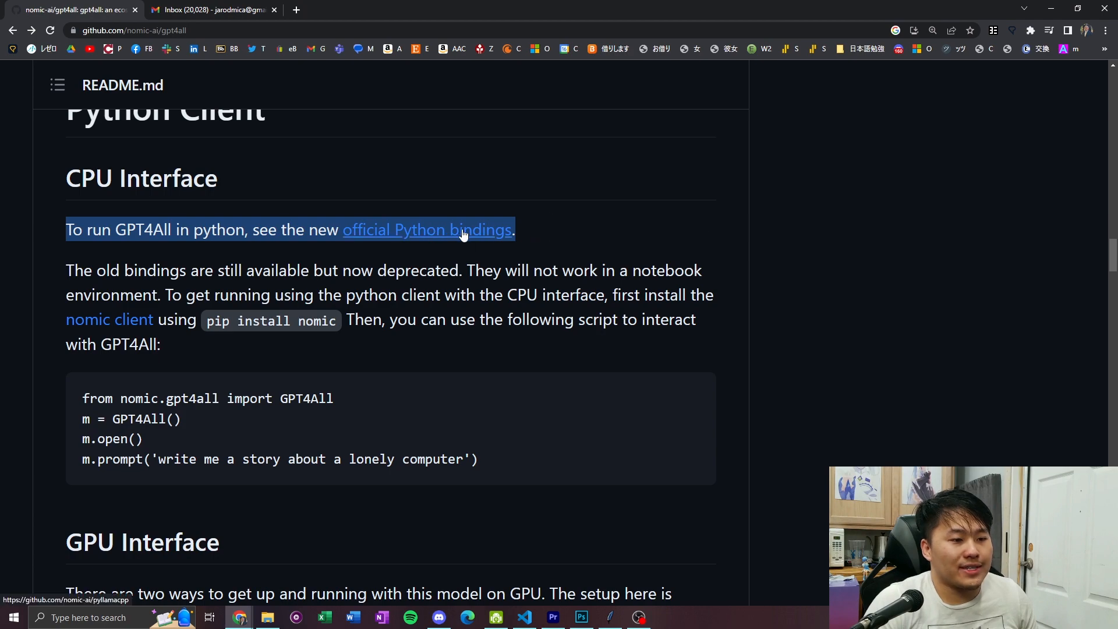
# Open the pyllamacpp bindings repo and select its build-from-source git clone command.
pyautogui.click(427, 229)
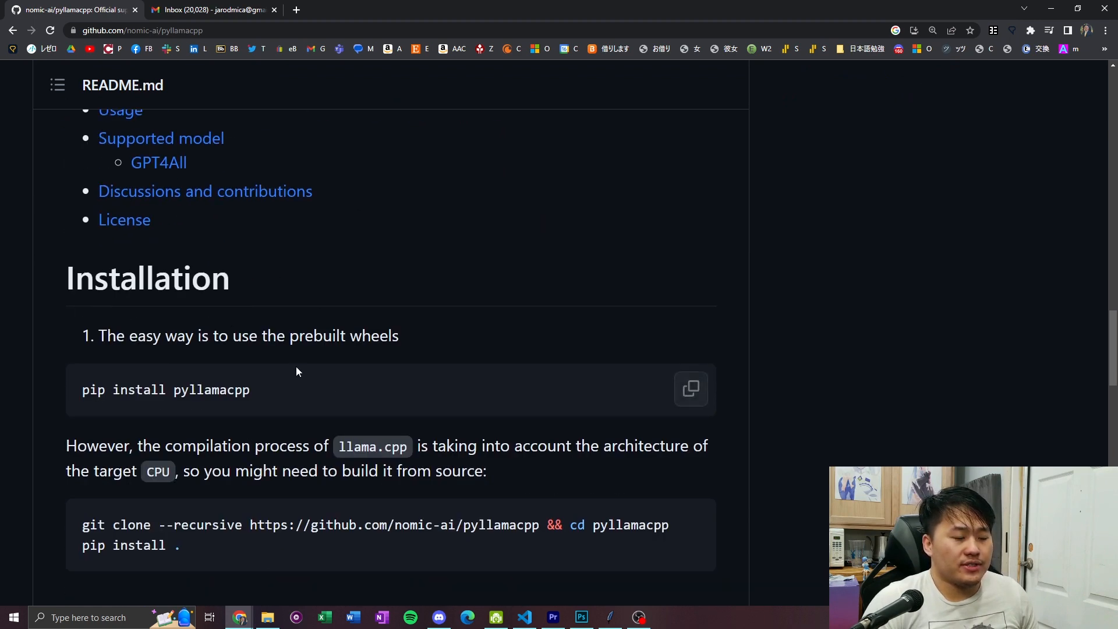
pyautogui.scroll(-3)
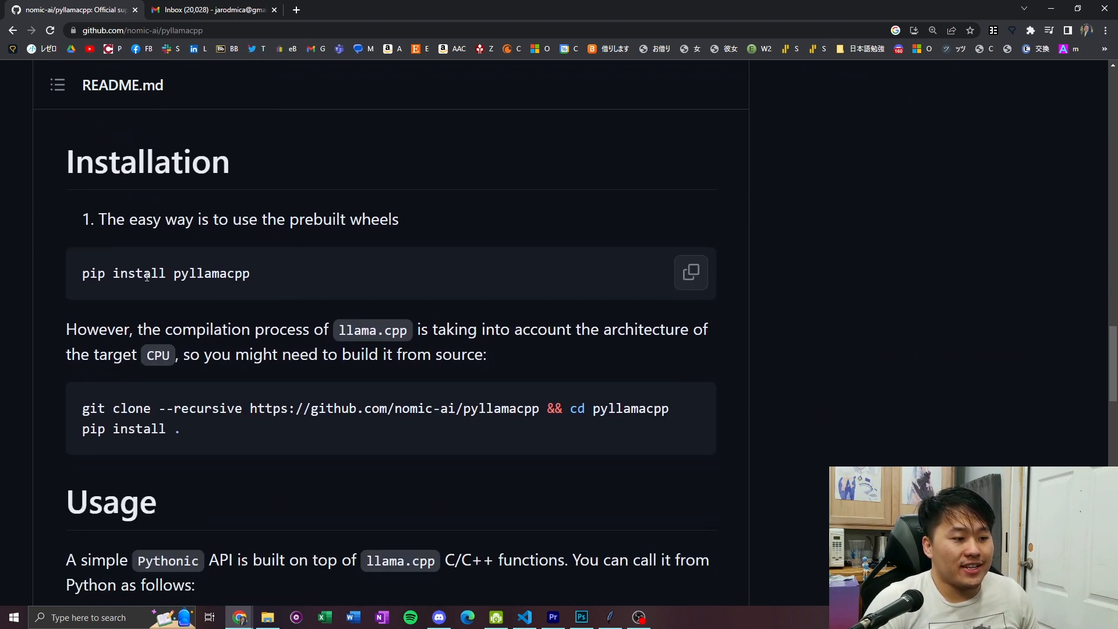
pyautogui.tripleClick(165, 273)
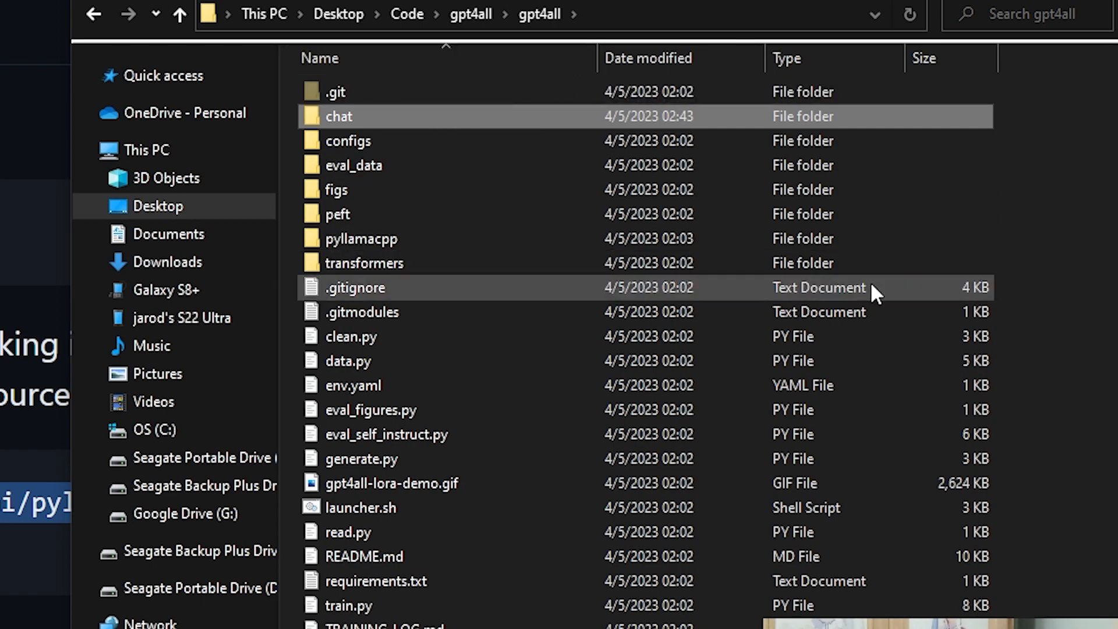
# Open PowerShell in the gpt4all folder, clone pyllamacpp, and run pip install . from its folder.
pyautogui.rightClick(875, 292)
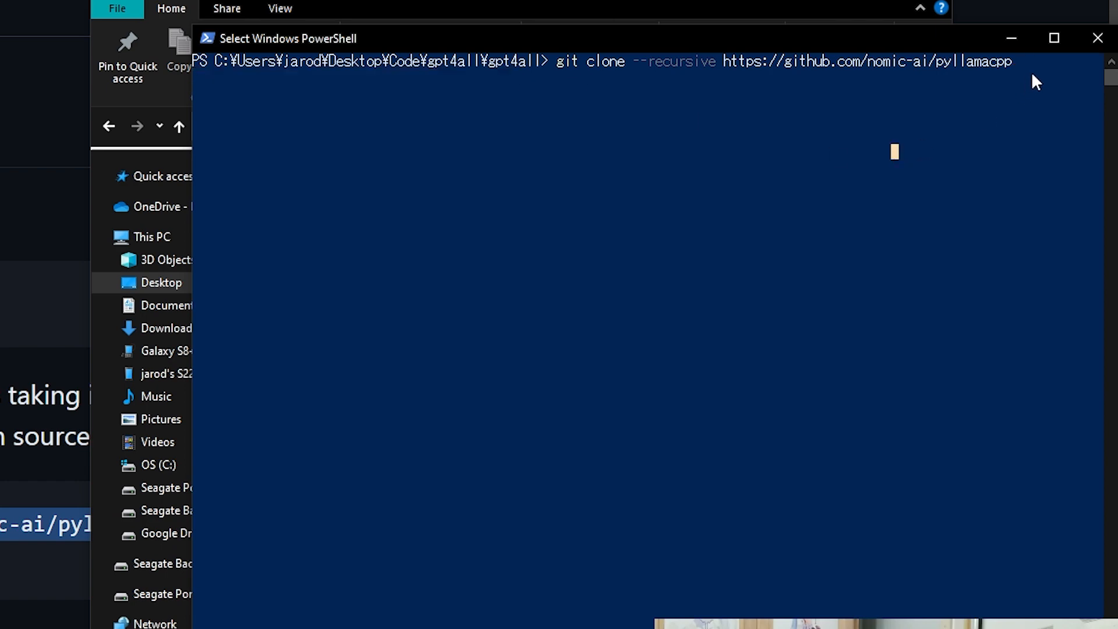
pyautogui.click(328, 289)
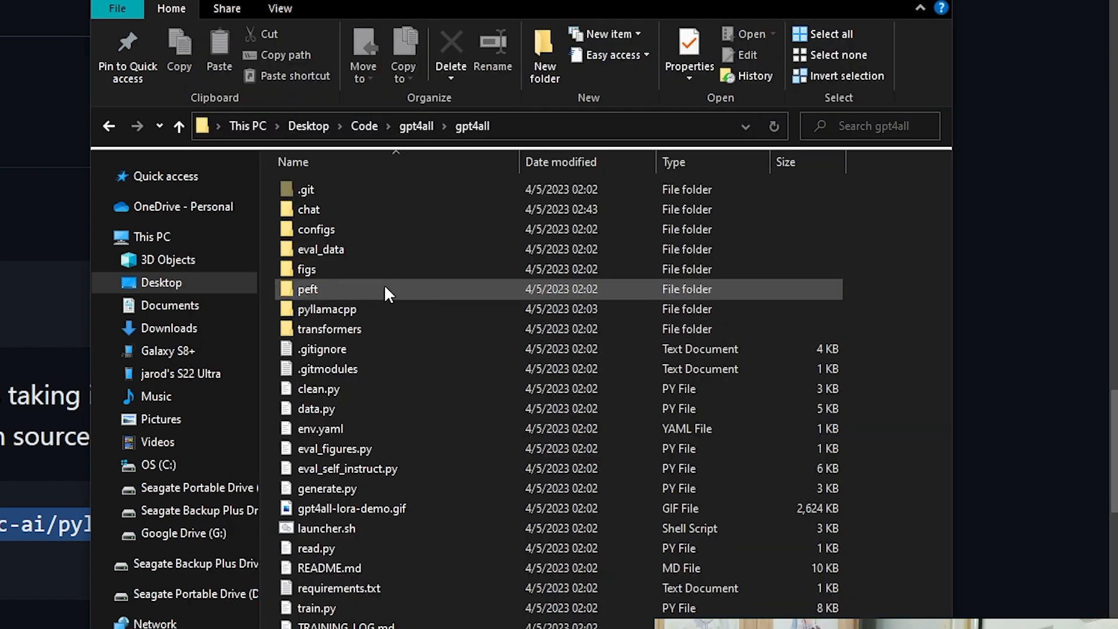
pyautogui.click(328, 308)
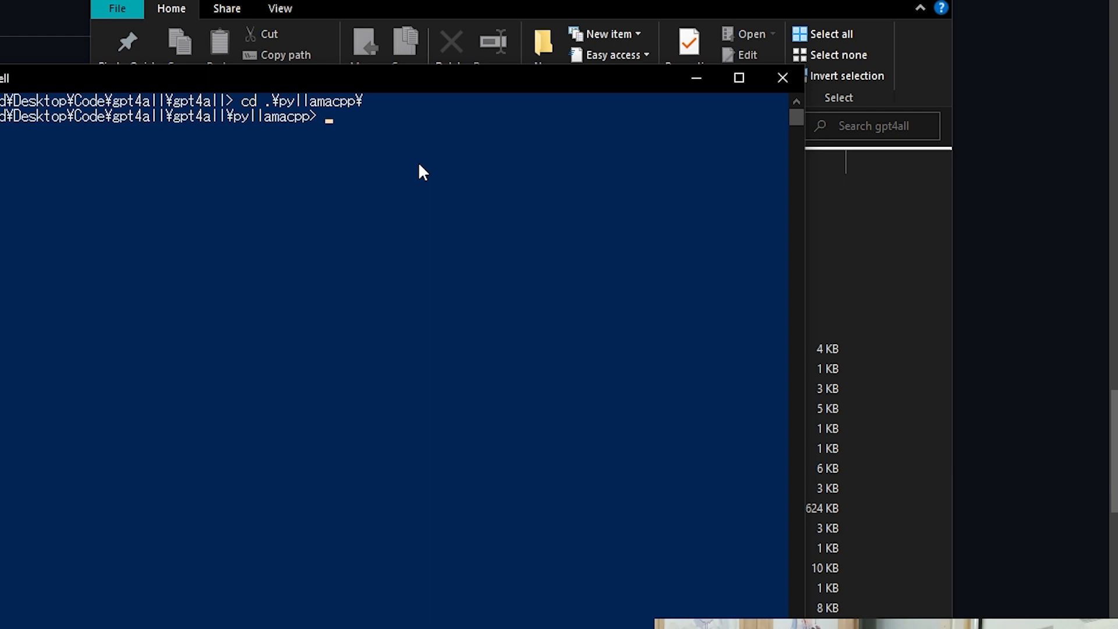
pyautogui.write('pip install .')
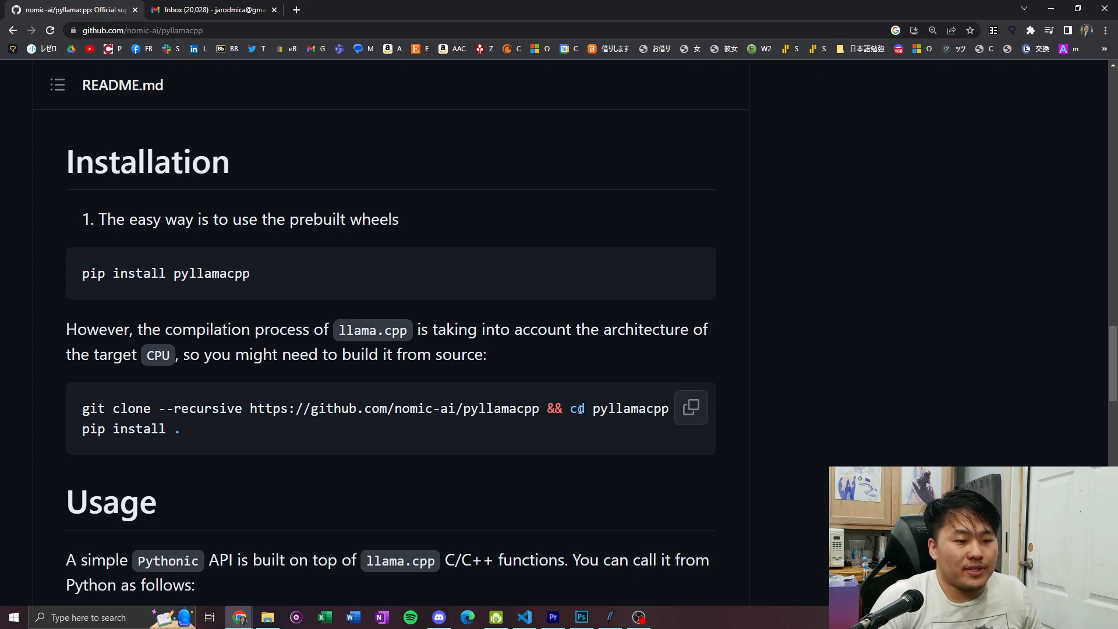
# Review the README's Usage example for Model and generate, then return to VS Code.
pyautogui.scroll(-3)
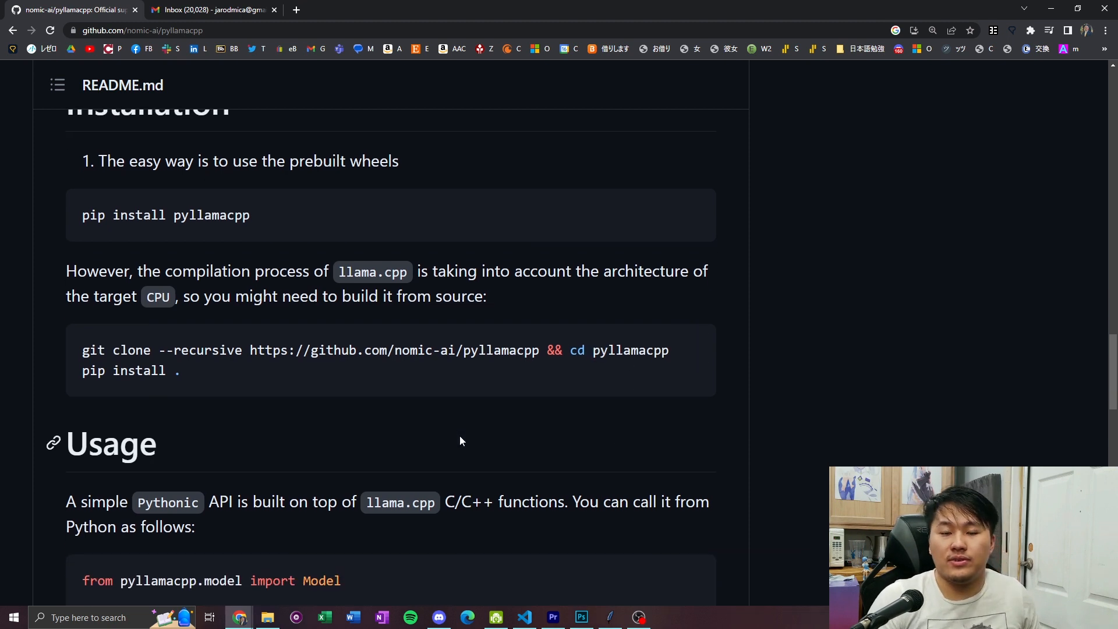
pyautogui.scroll(-3)
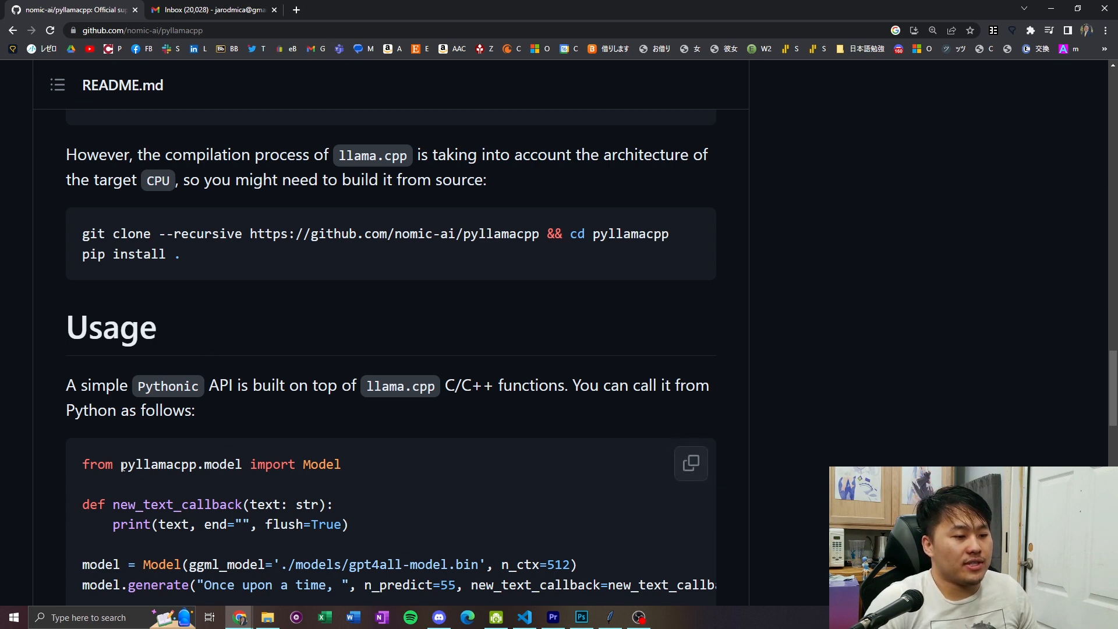
pyautogui.scroll(-3)
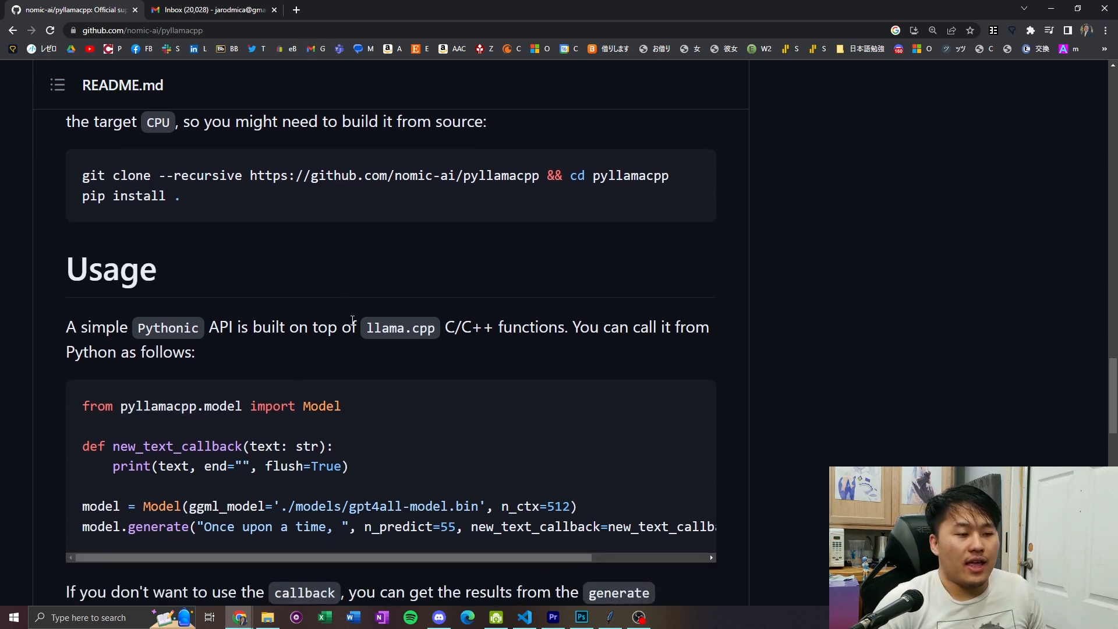
pyautogui.scroll(-3)
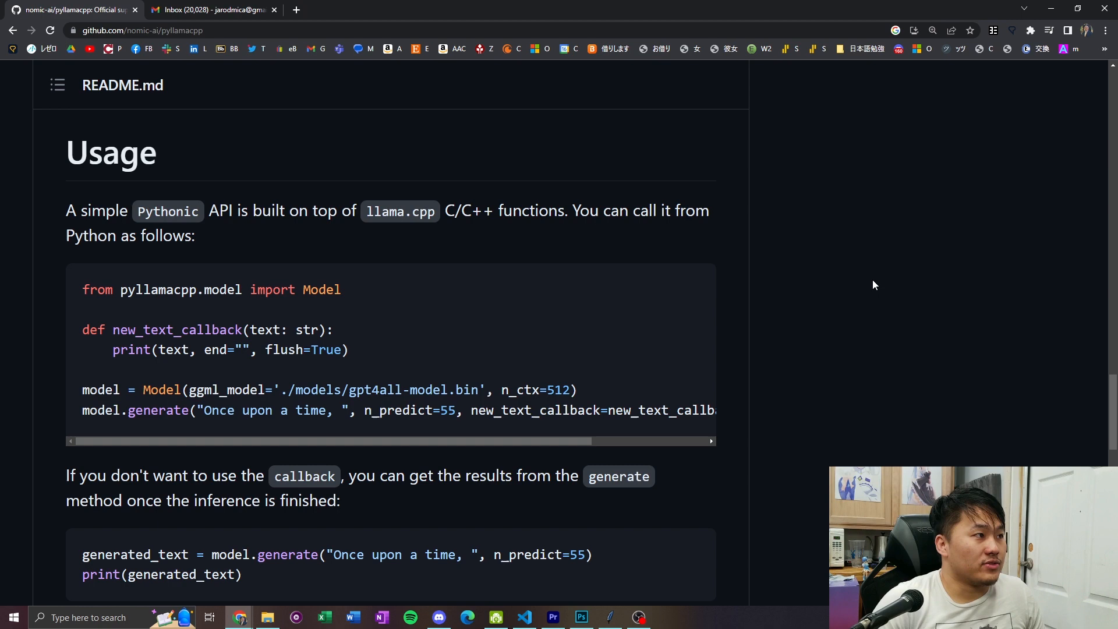
pyautogui.scroll(-3)
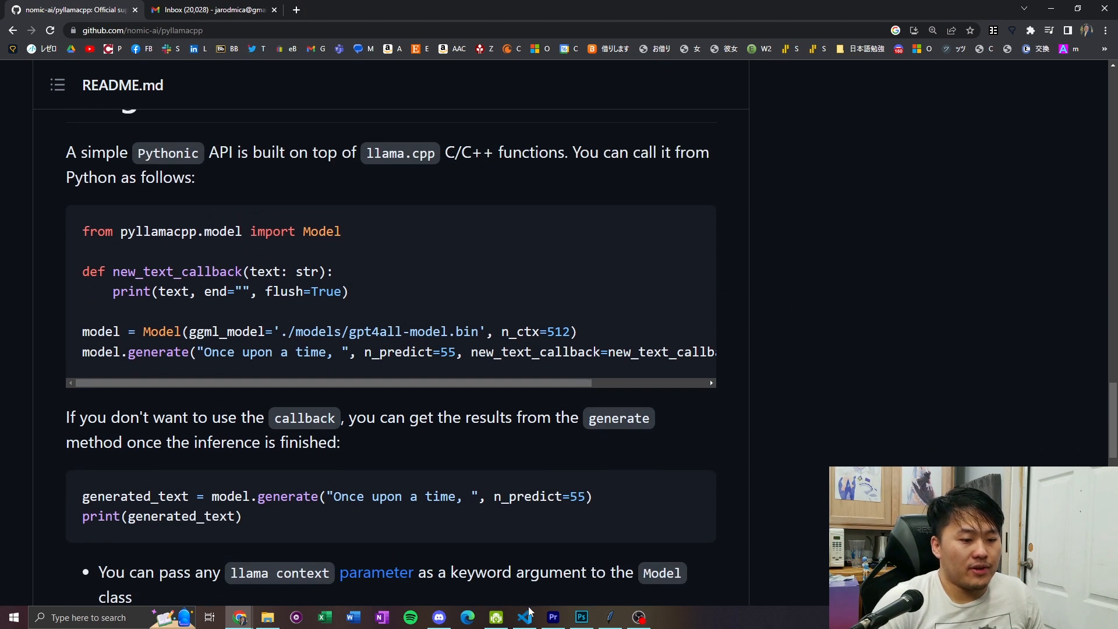
pyautogui.click(526, 617)
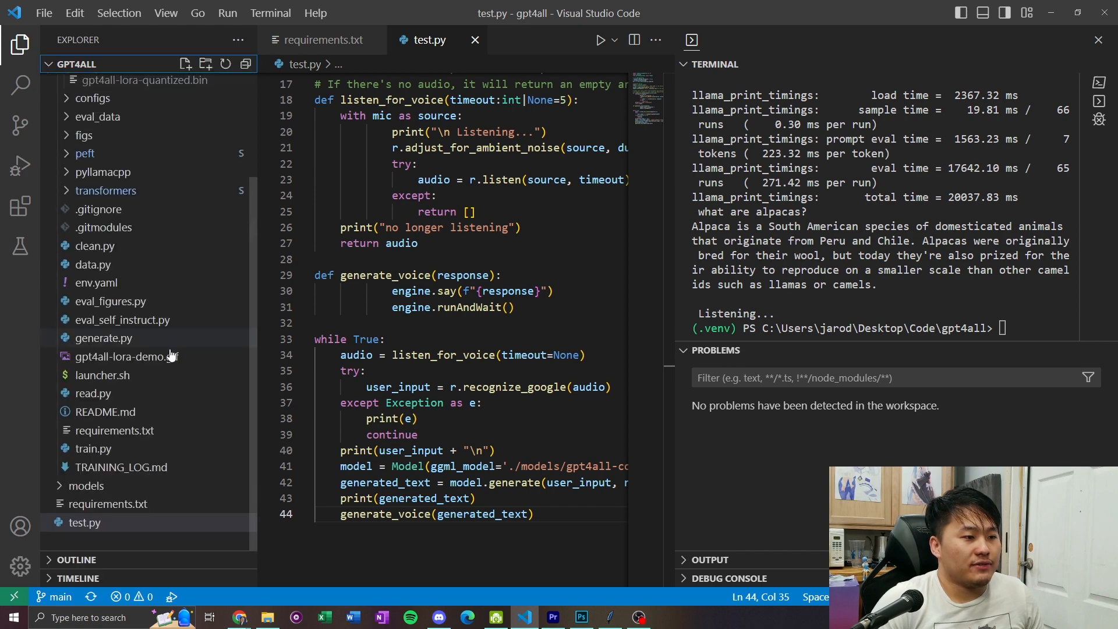
# Collapse the nested gpt4all folder in the Explorer sidebar and go back to the pyllamacpp README.
pyautogui.click(84, 100)
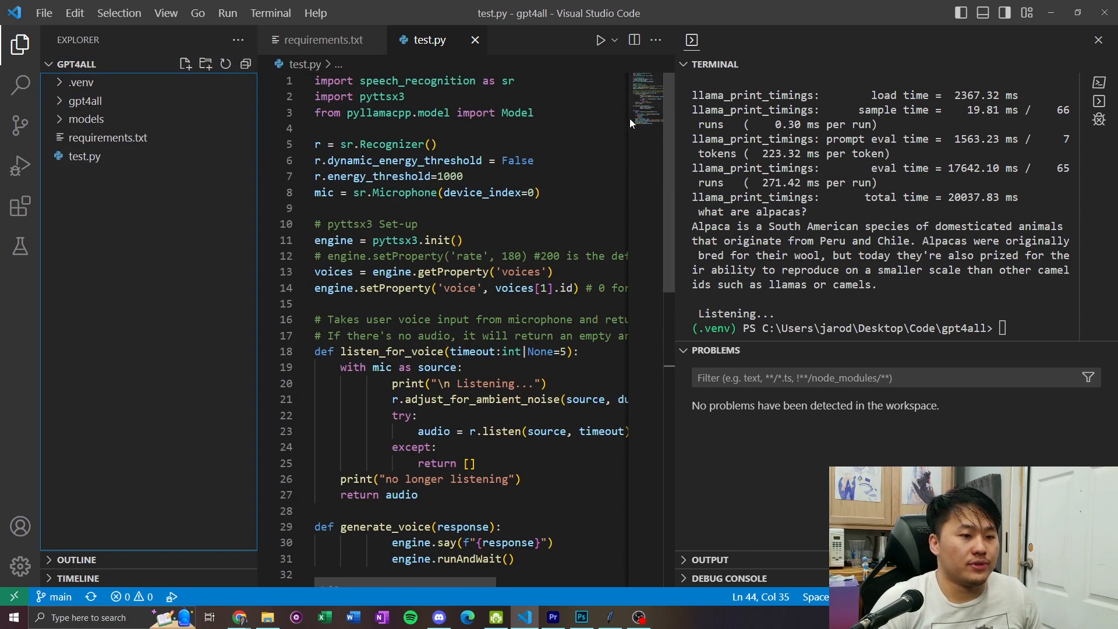
pyautogui.doubleClick(517, 113)
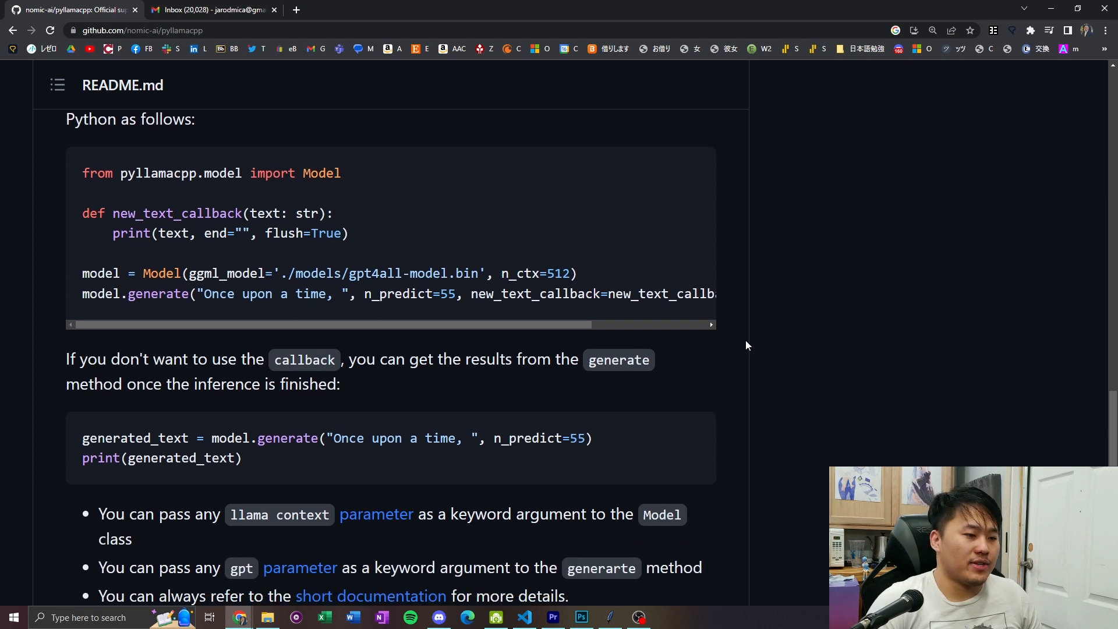
# Scroll to the Supported model section and read the full older-model convert command.
pyautogui.scroll(-3)
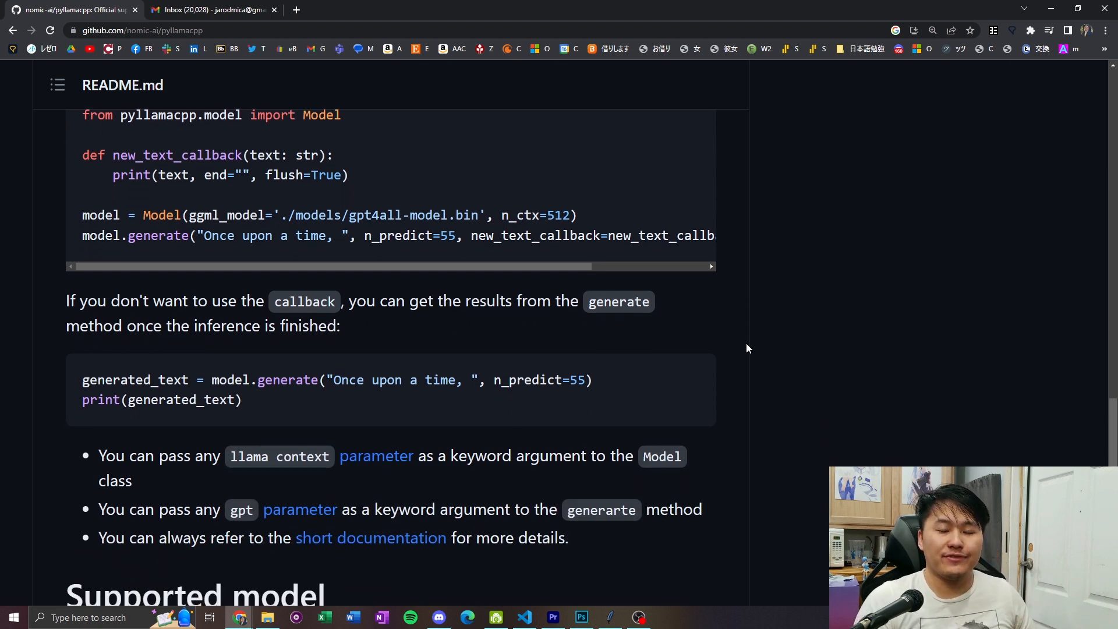
pyautogui.moveTo(663, 399)
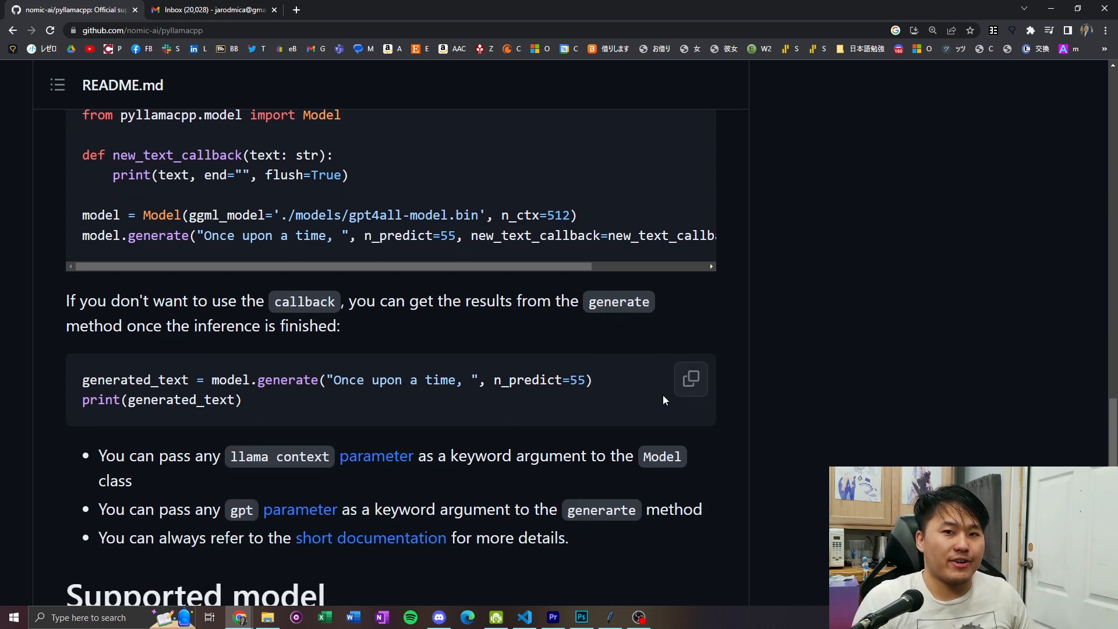
pyautogui.scroll(-3)
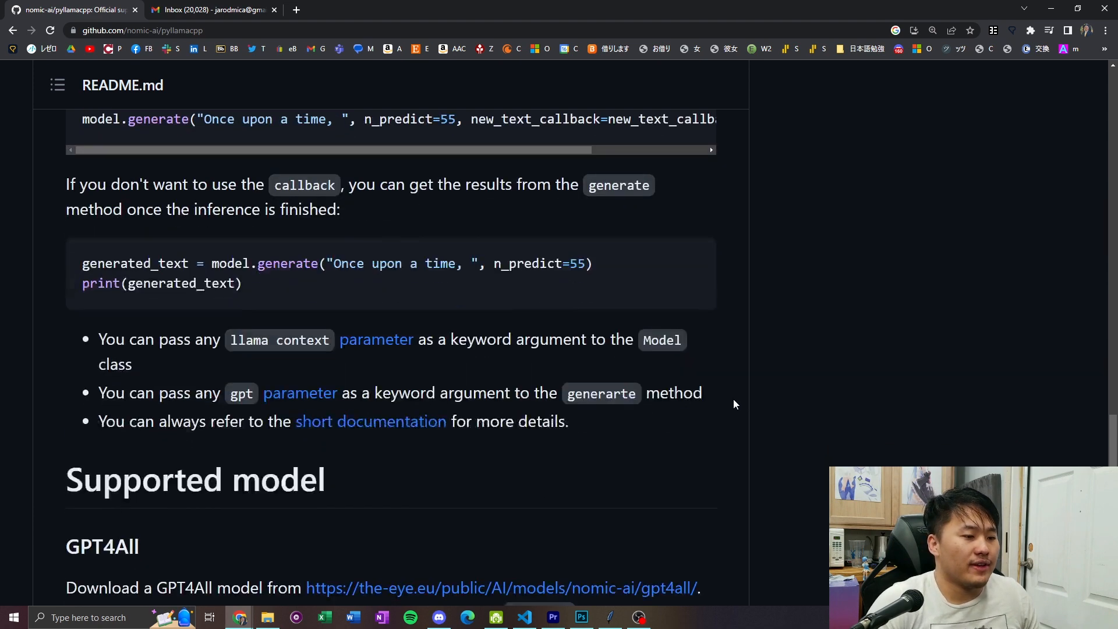
pyautogui.scroll(-3)
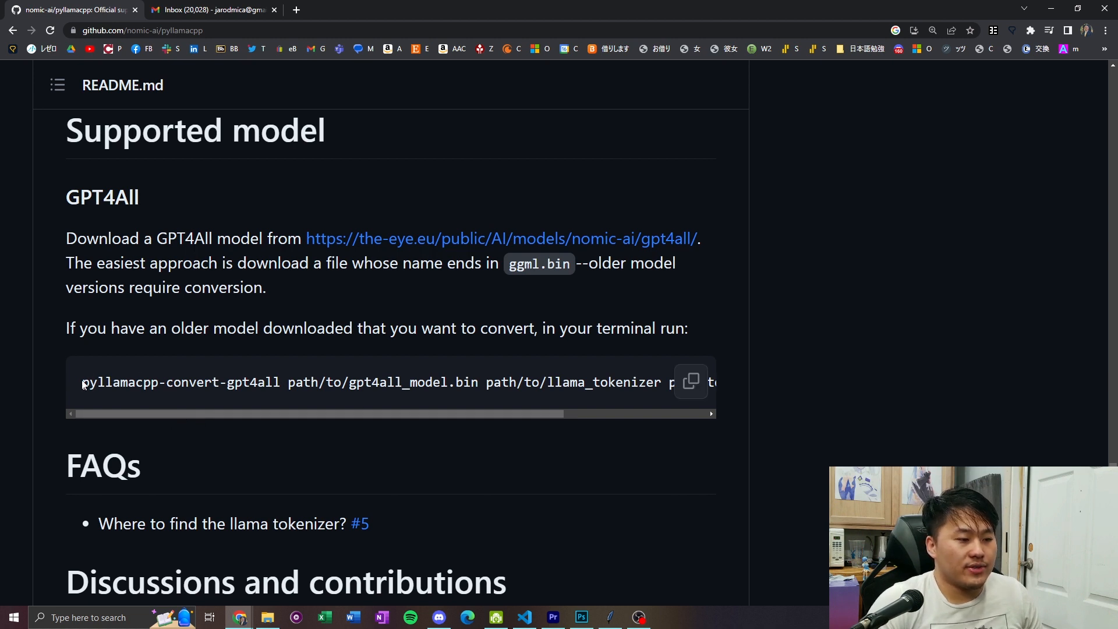
pyautogui.moveTo(82, 382); pyautogui.dragTo(425, 382)
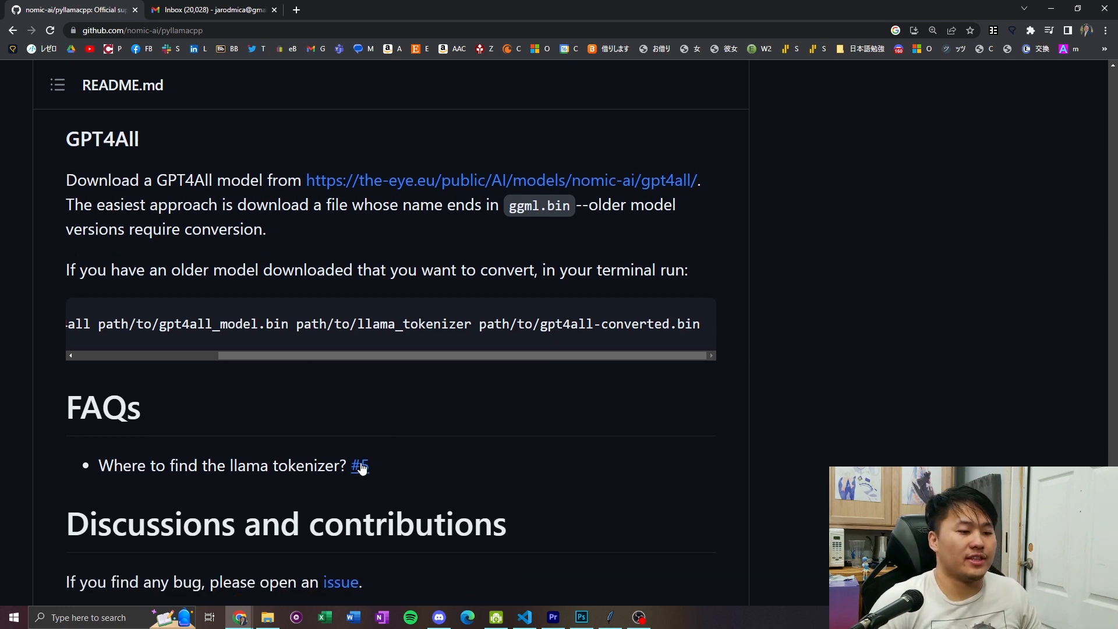
pyautogui.moveTo(360, 465)
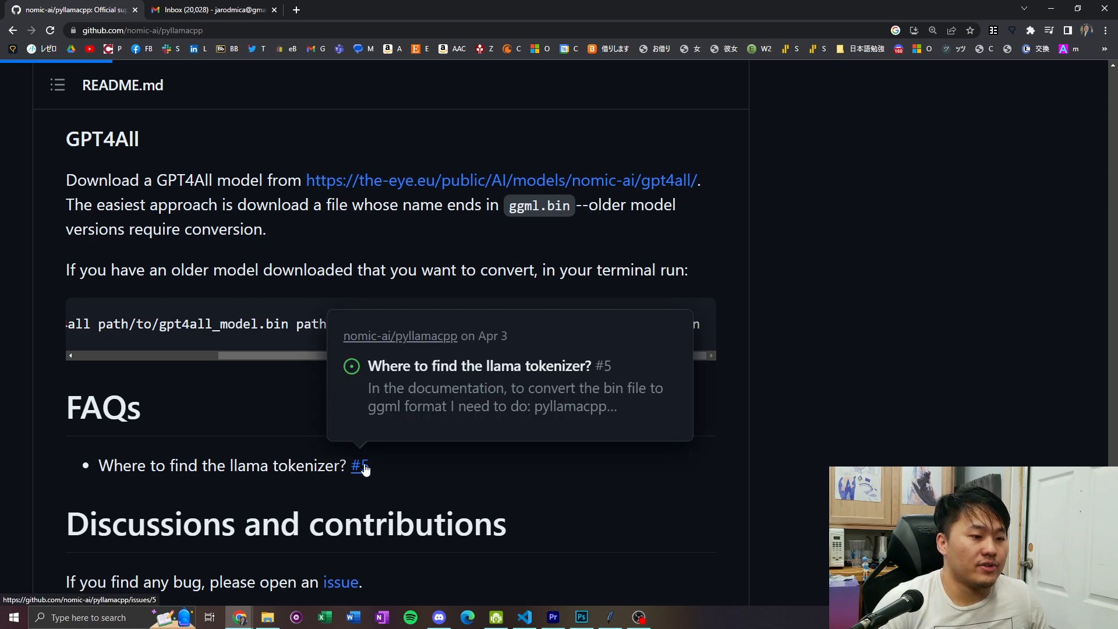
# Follow the tokenizer FAQ issue and download tokenizer.model from Hugging Face's llama-7b-hf.
pyautogui.click(359, 466)
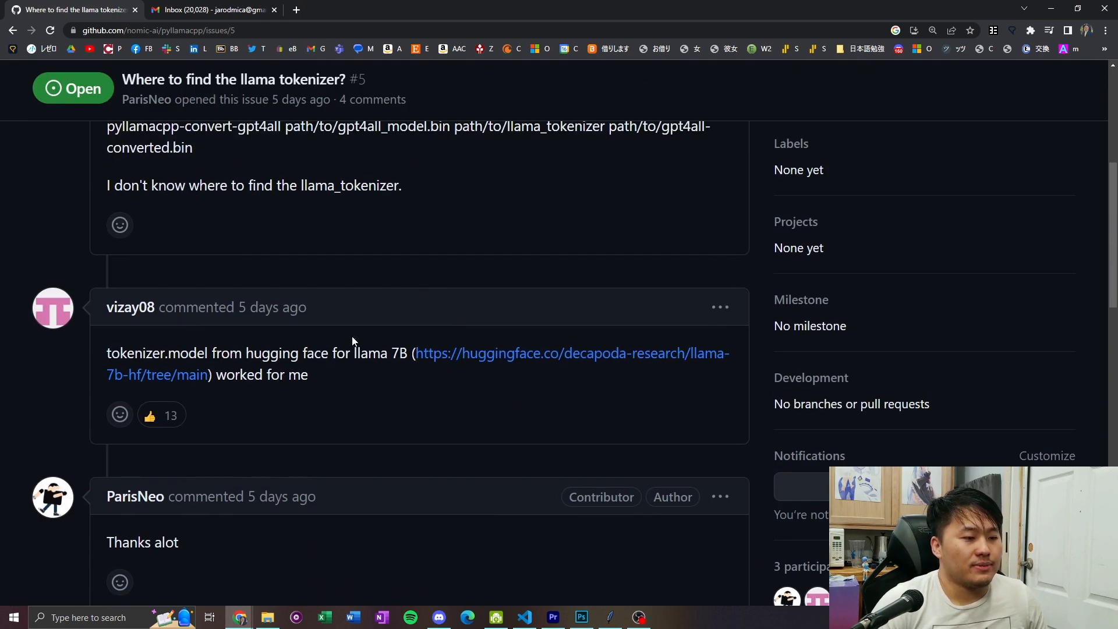
pyautogui.moveTo(501, 353)
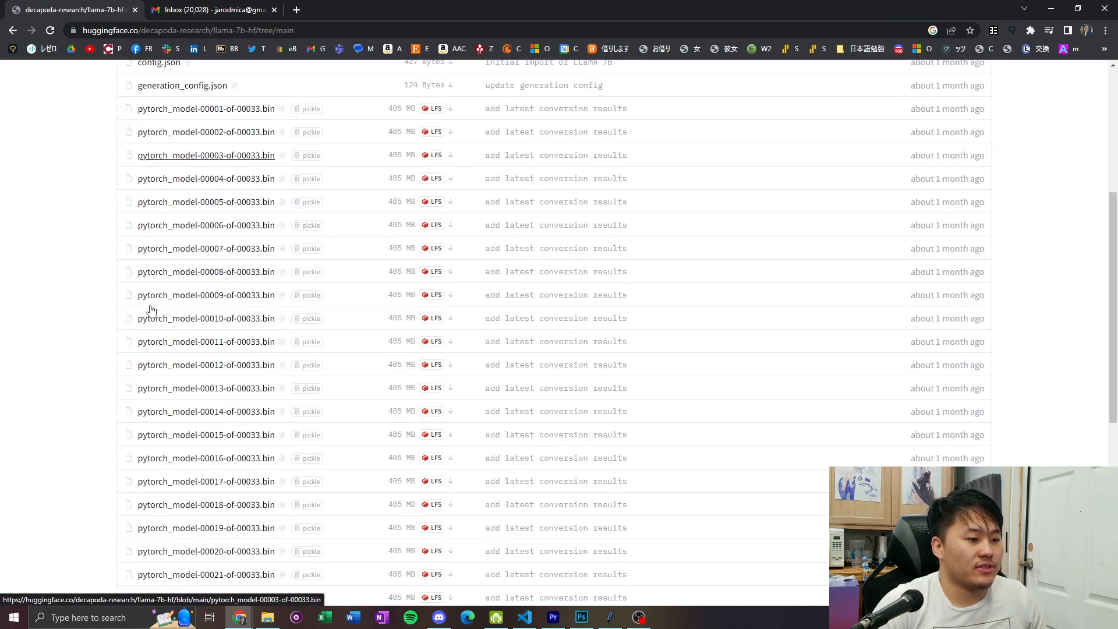
pyautogui.scroll(-3)
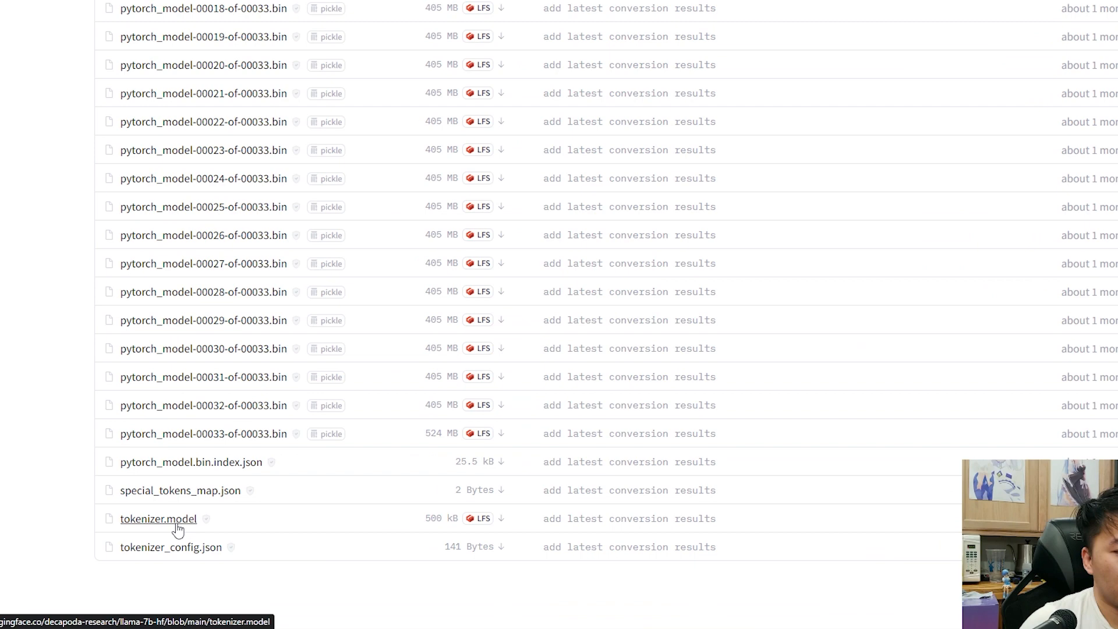
pyautogui.click(158, 518)
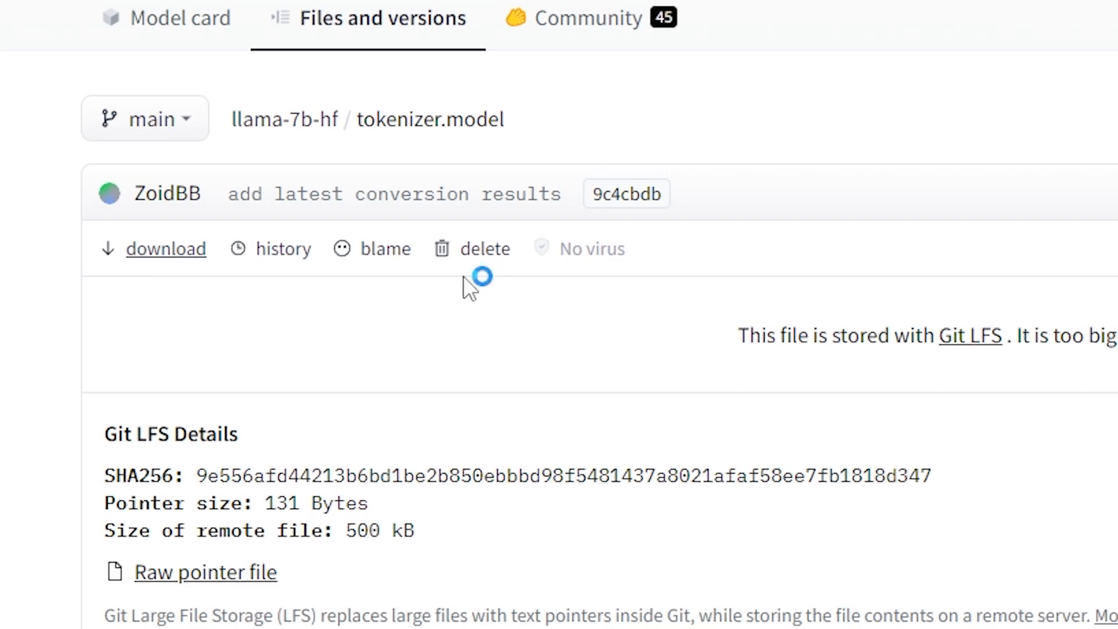
pyautogui.click(166, 248)
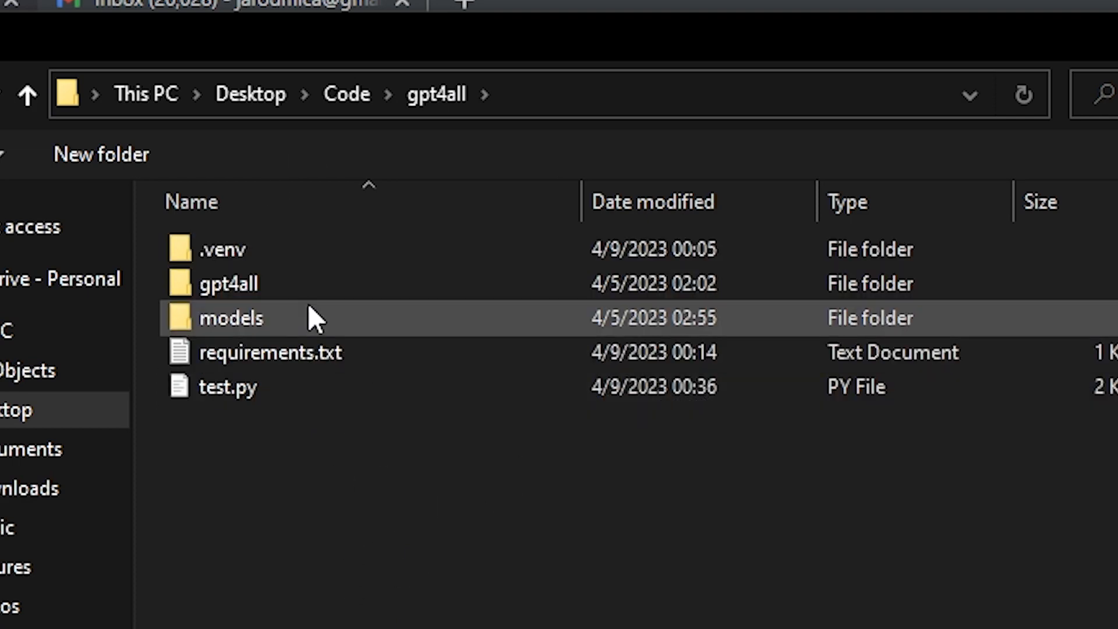
# Open the models folder under Desktop > Code > gpt4all.
pyautogui.doubleClick(231, 317)
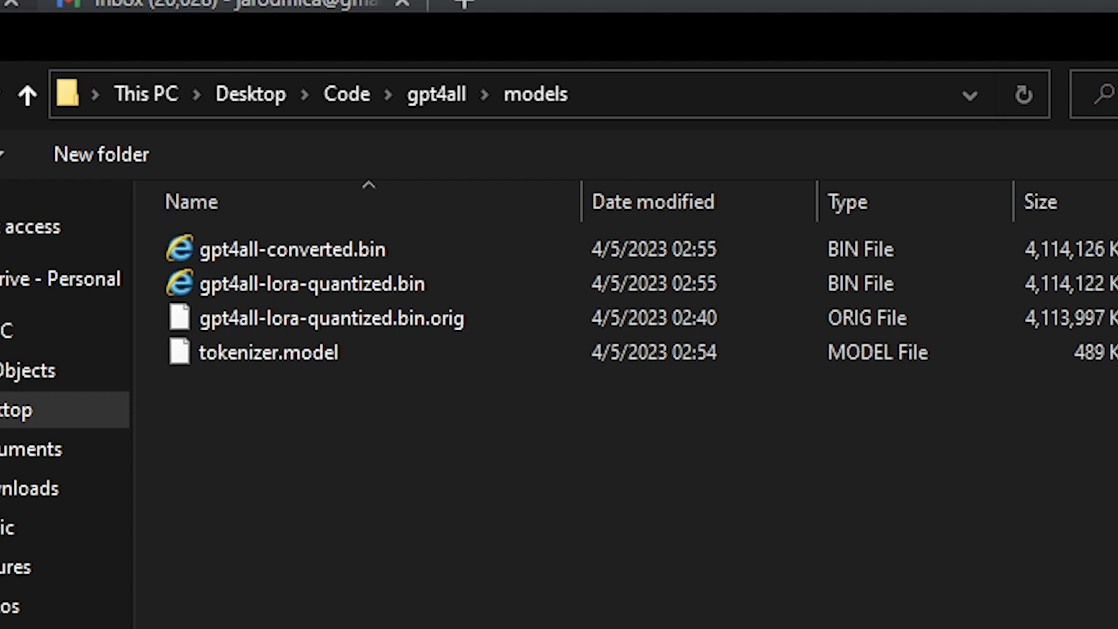
pyautogui.moveTo(120, 163)
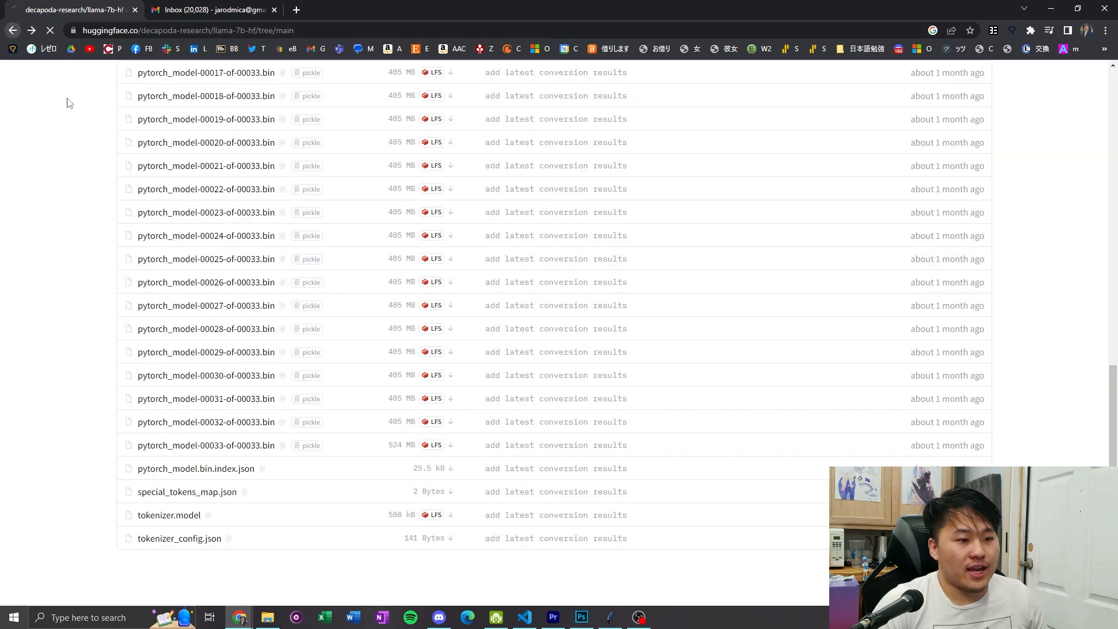
# Navigate back twice from Hugging Face to the pyllamacpp repository page.
pyautogui.click(12, 30)
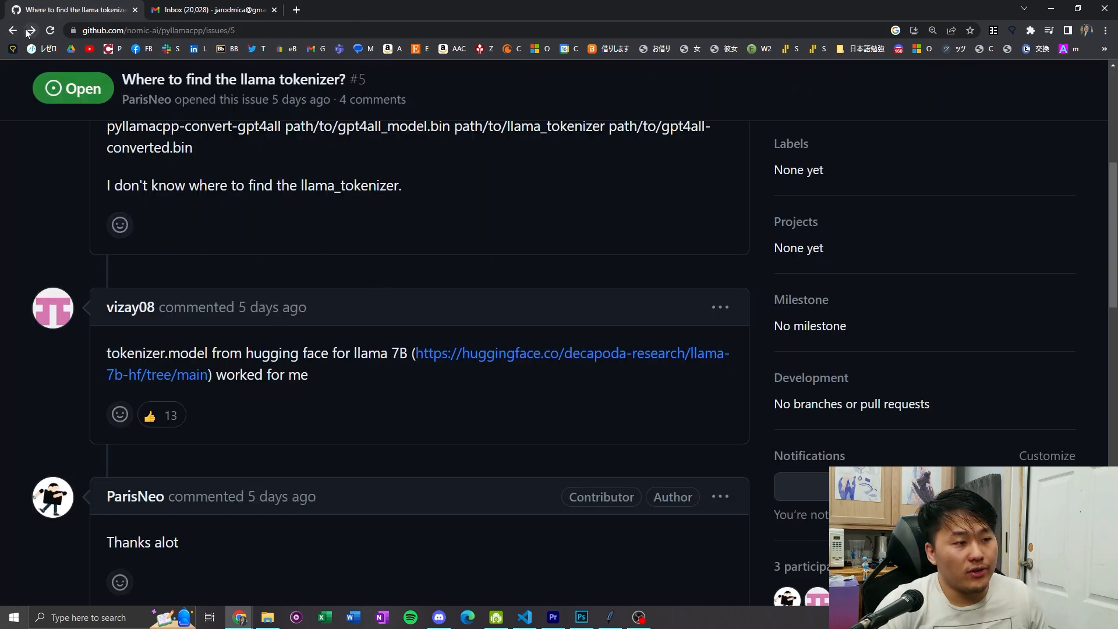
pyautogui.click(12, 30)
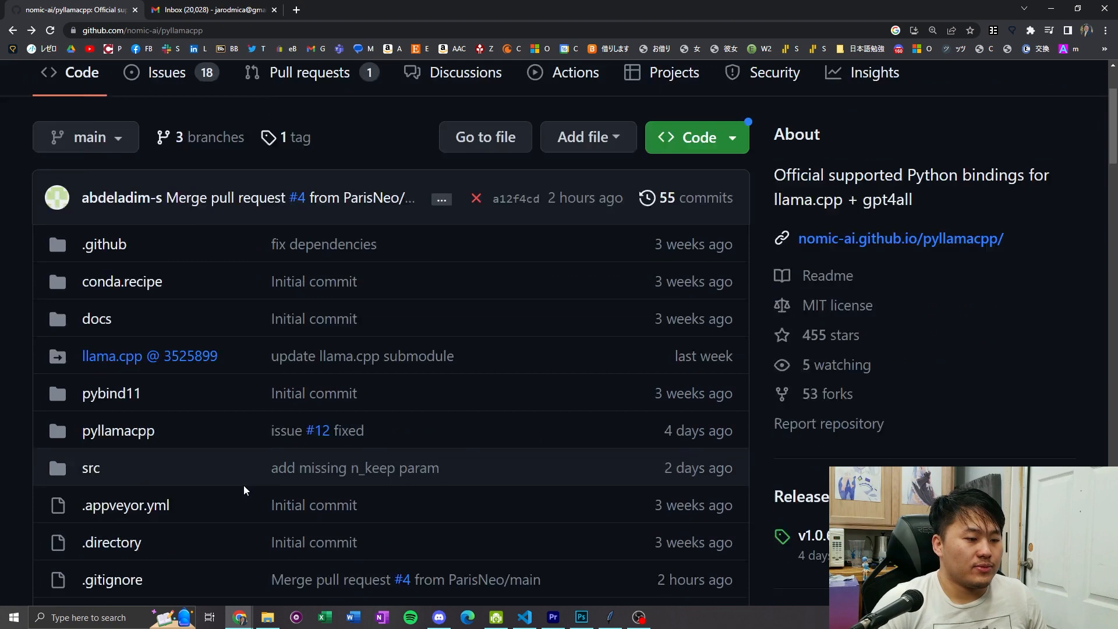
pyautogui.scroll(-3)
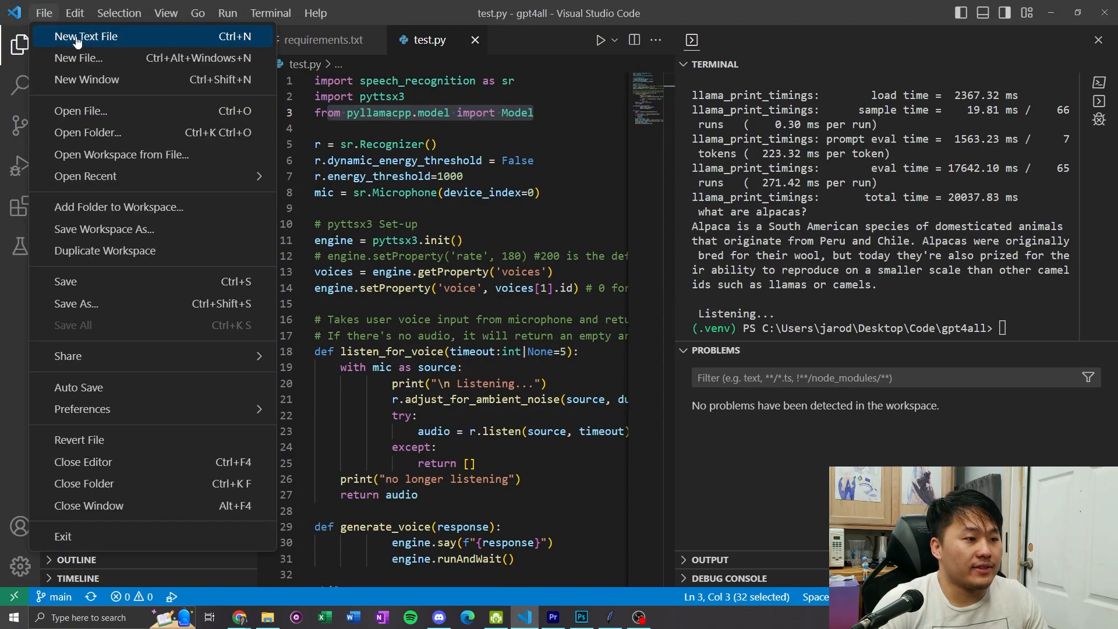
# Create a new text file with the pyllamacpp-convert-gpt4all command, each path on its own line.
pyautogui.click(85, 36)
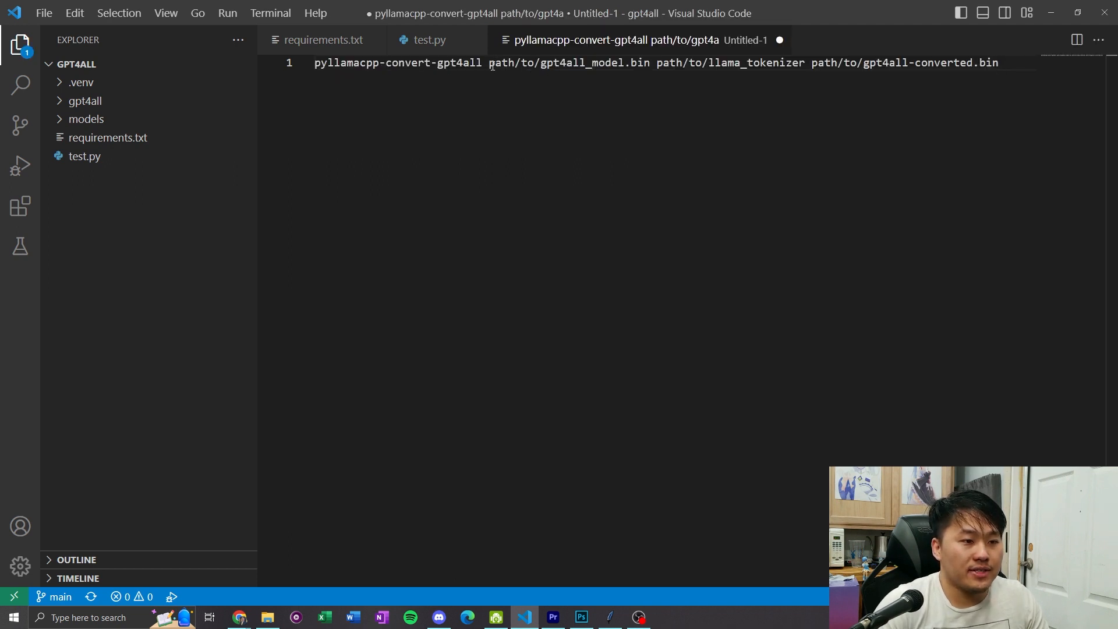
pyautogui.press('Enter')
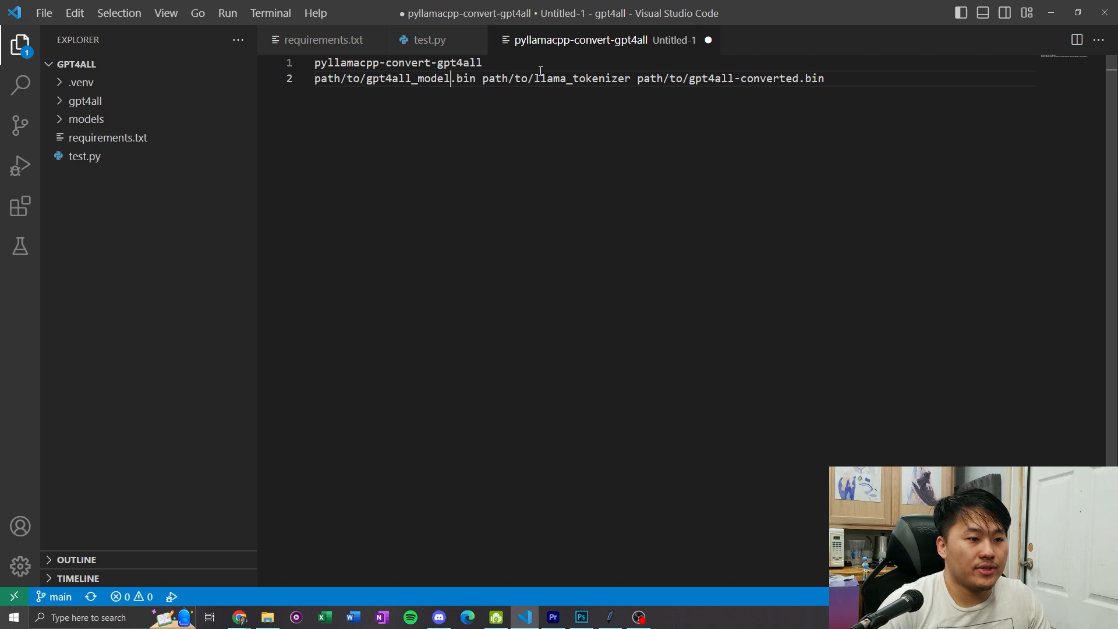
pyautogui.press('Enter')
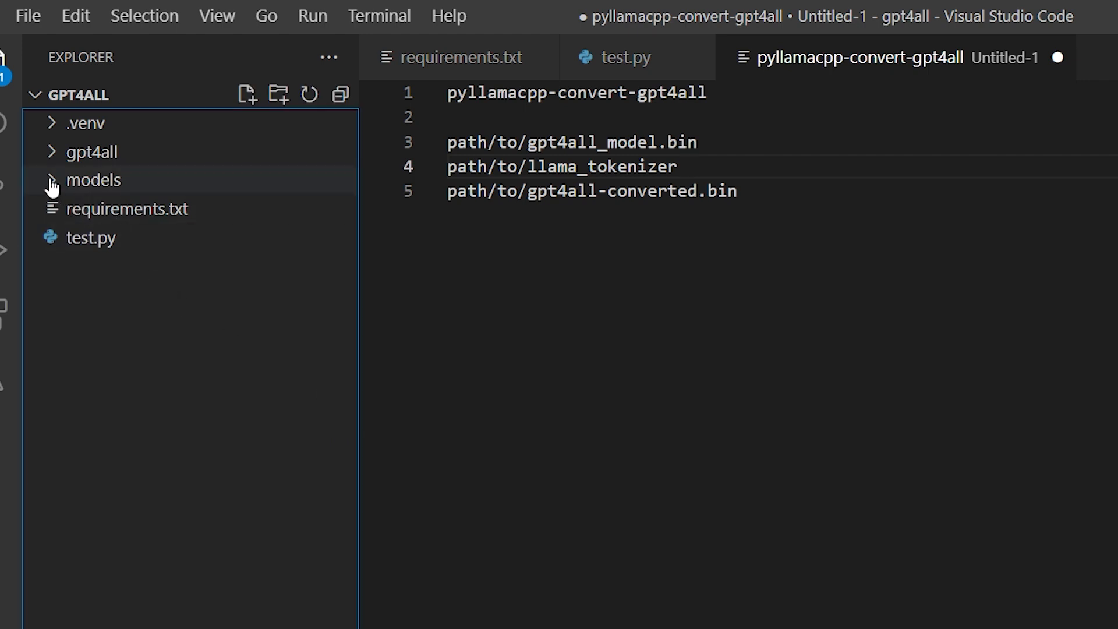
# Expand the models folder and bring up options for the quantized model file.
pyautogui.click(92, 180)
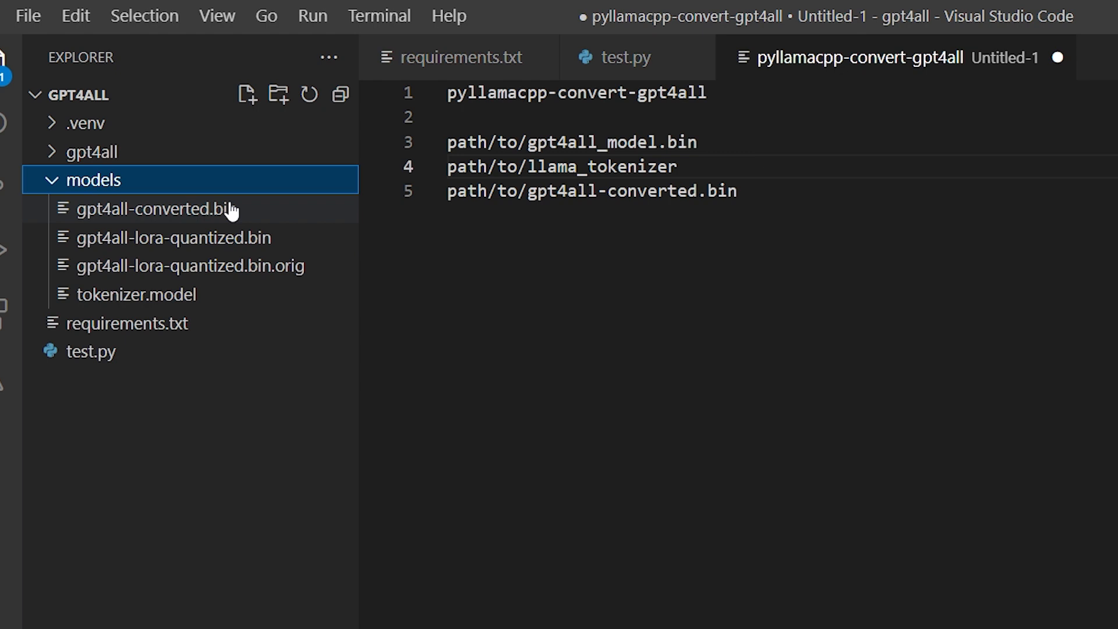
pyautogui.moveTo(347, 214)
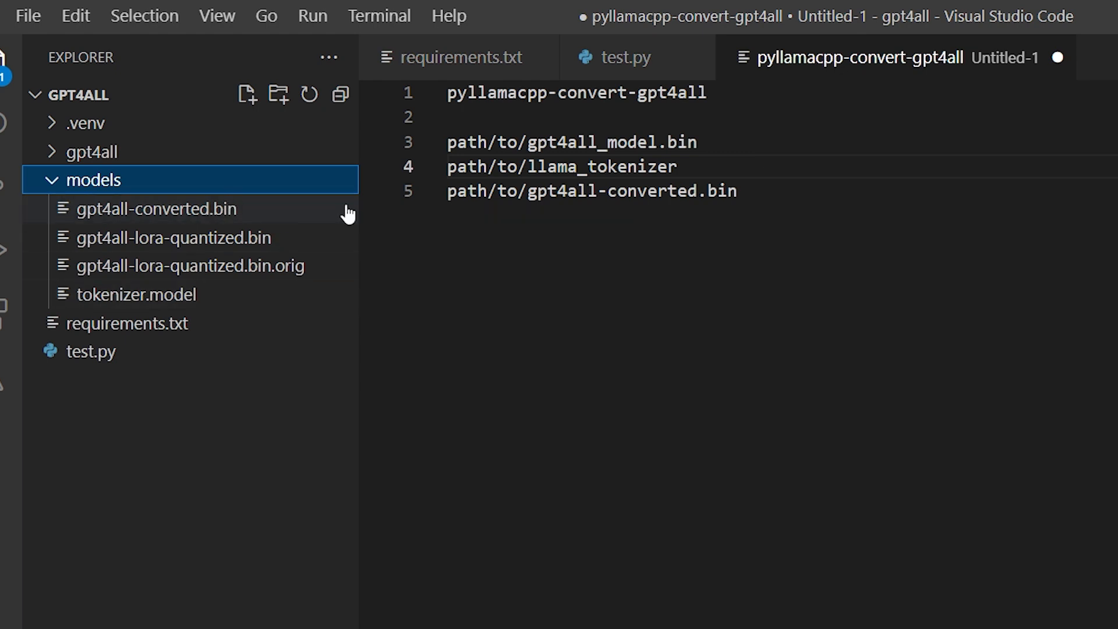
pyautogui.click(190, 265)
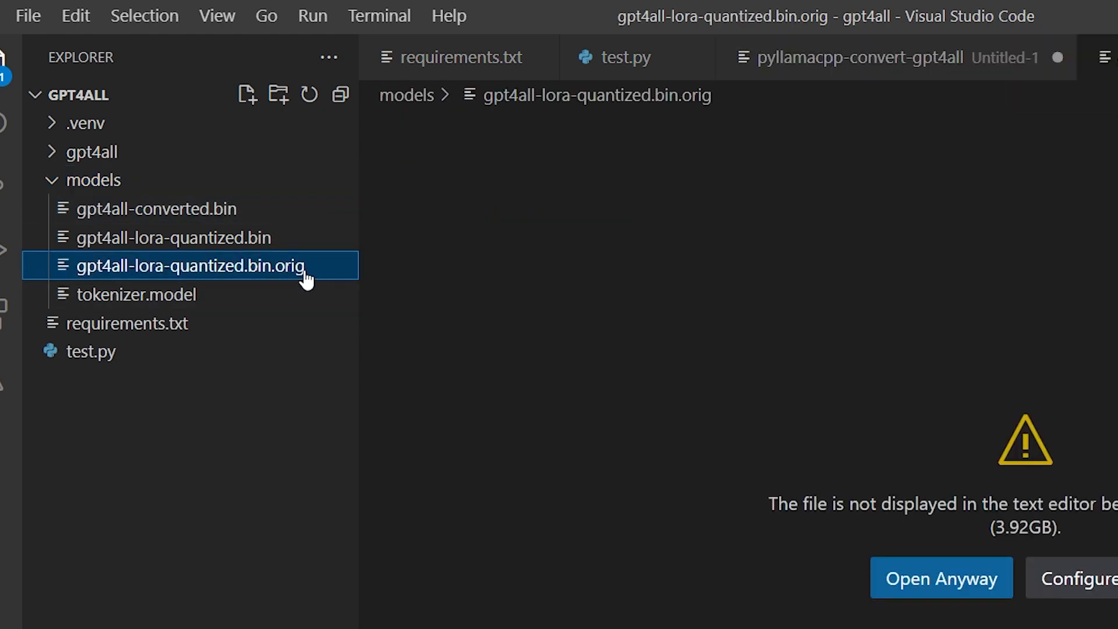
pyautogui.rightClick(171, 237)
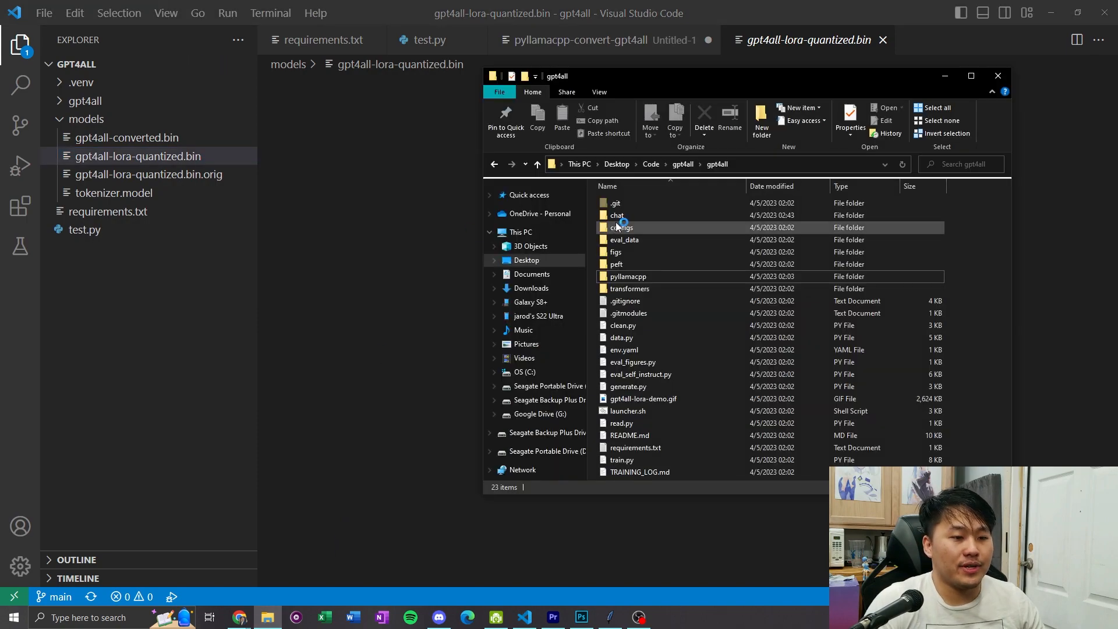
# Open gpt4all's models folder in File Explorer to check the model file sizes.
pyautogui.doubleClick(617, 216)
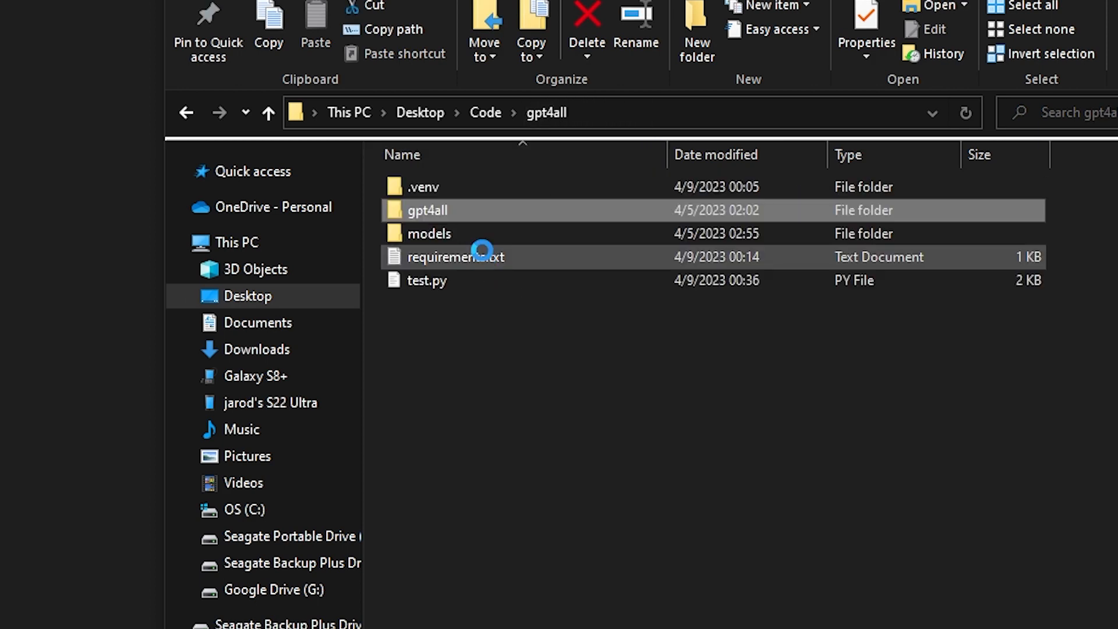
pyautogui.doubleClick(428, 233)
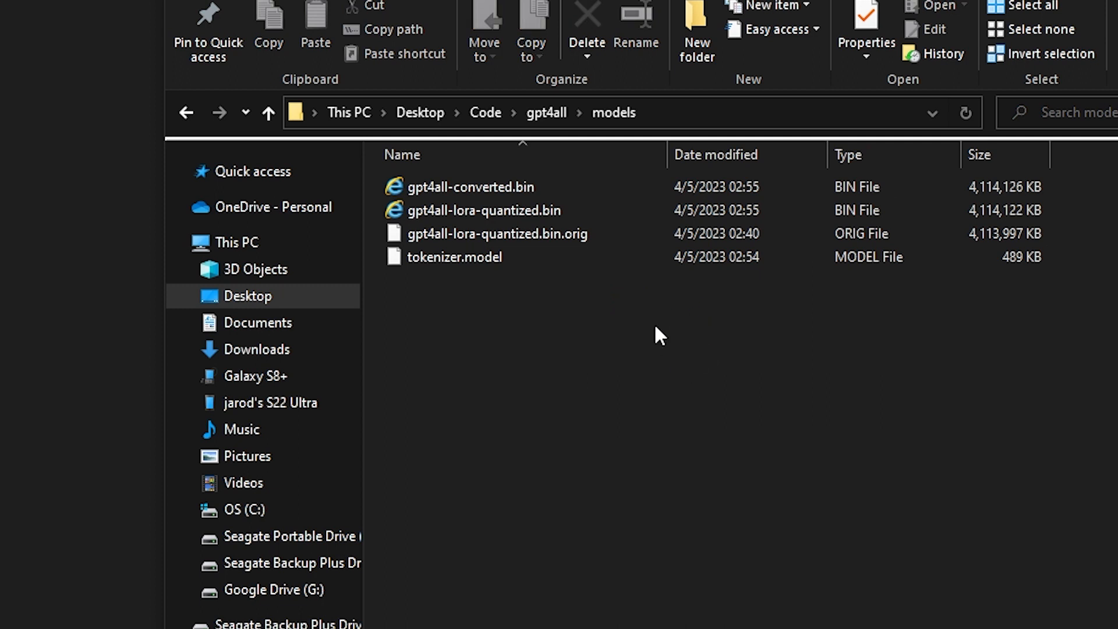
pyautogui.click(470, 187)
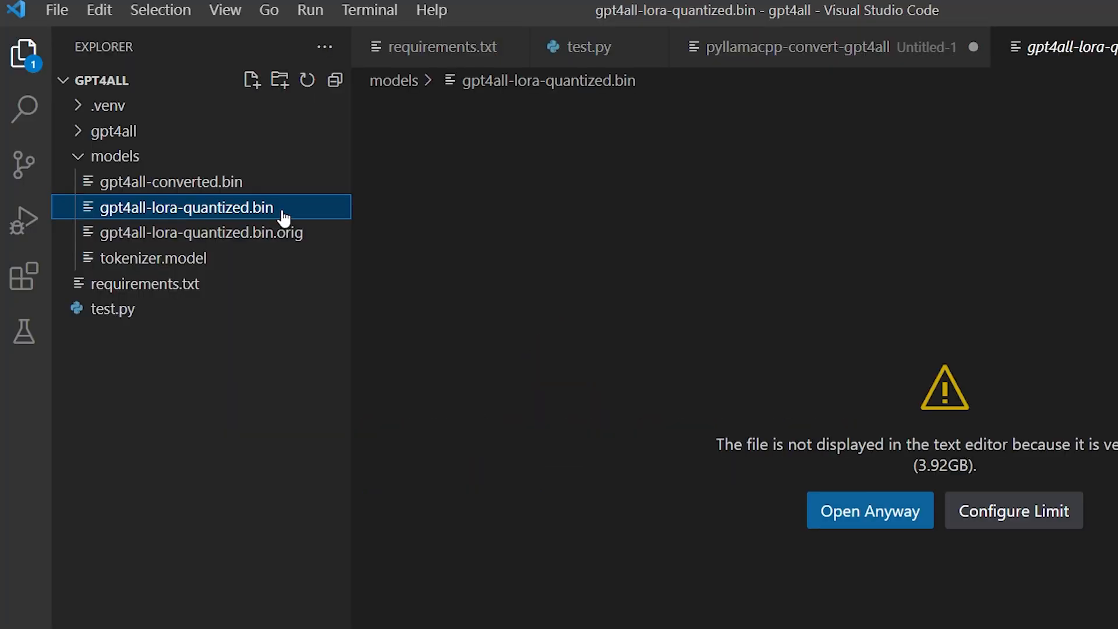
# Replace the model placeholder with C:\Users\jarod\Desktop\Code\gpt4all\models\gpt4all-lora-quantized.bin.
pyautogui.rightClick(186, 206)
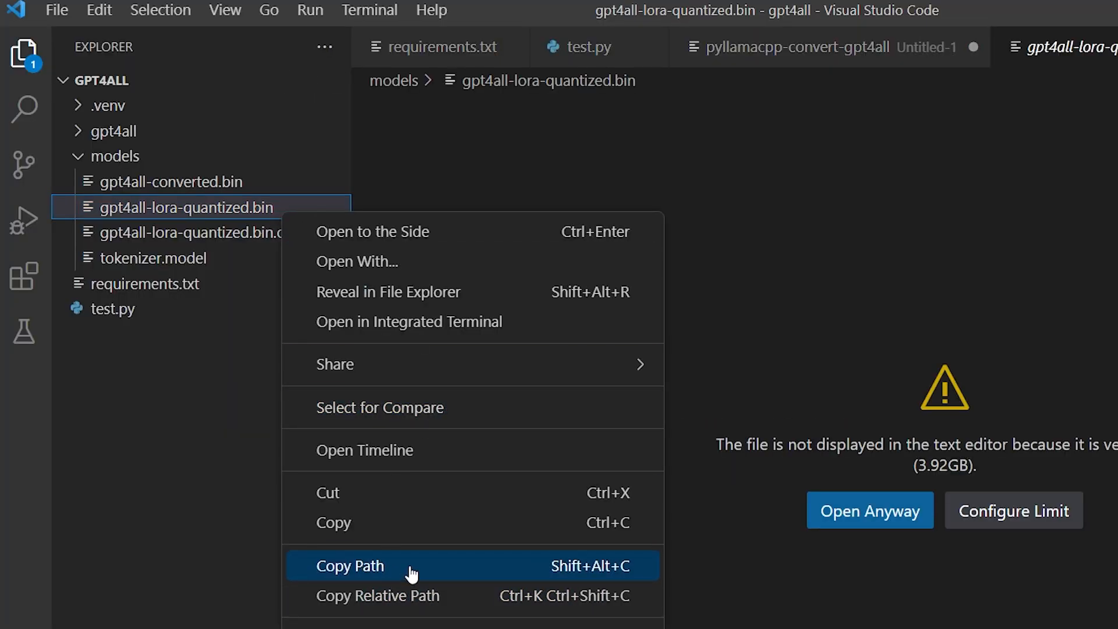
pyautogui.click(350, 565)
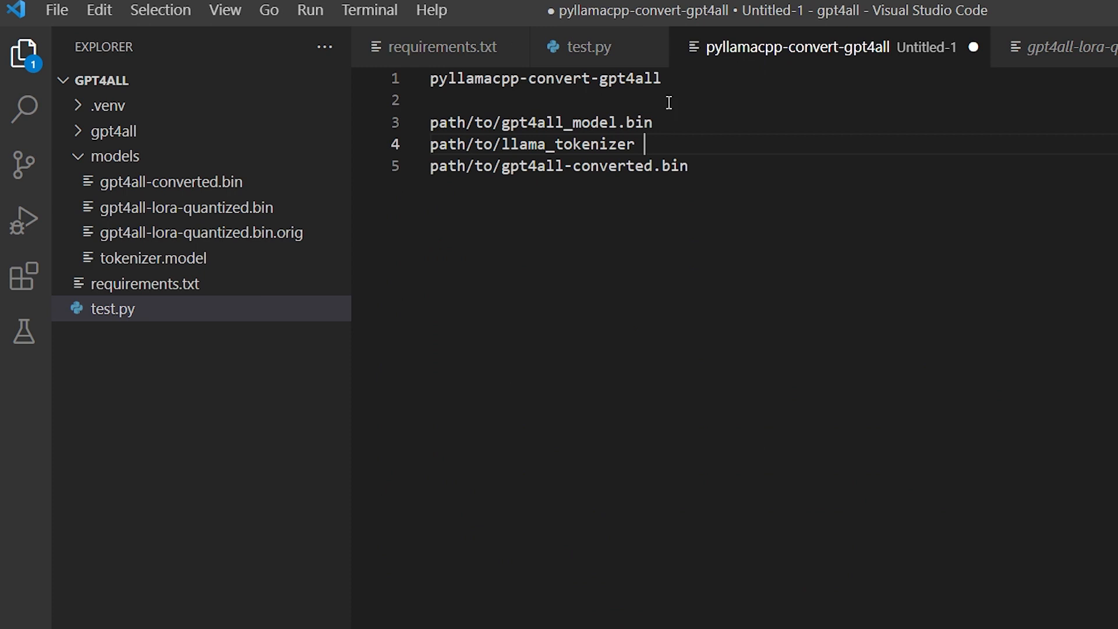
pyautogui.write('C:\\Users\\jarod\\Desktop\\Code\\gpt4all\\models\\gpt4all-lora-quantized.binv')
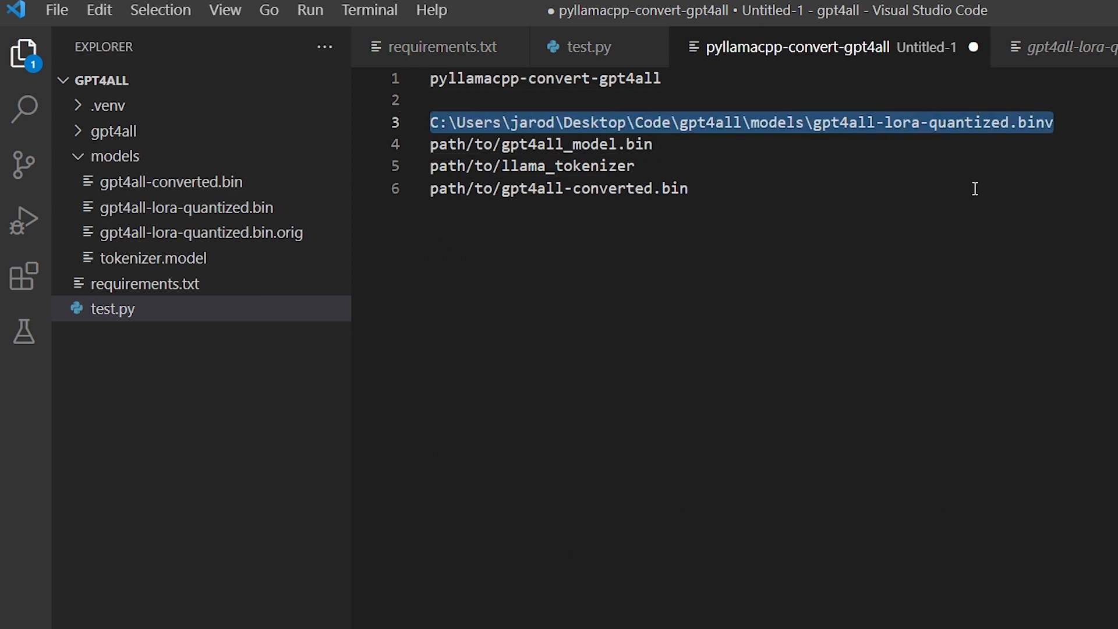
pyautogui.click(1055, 121)
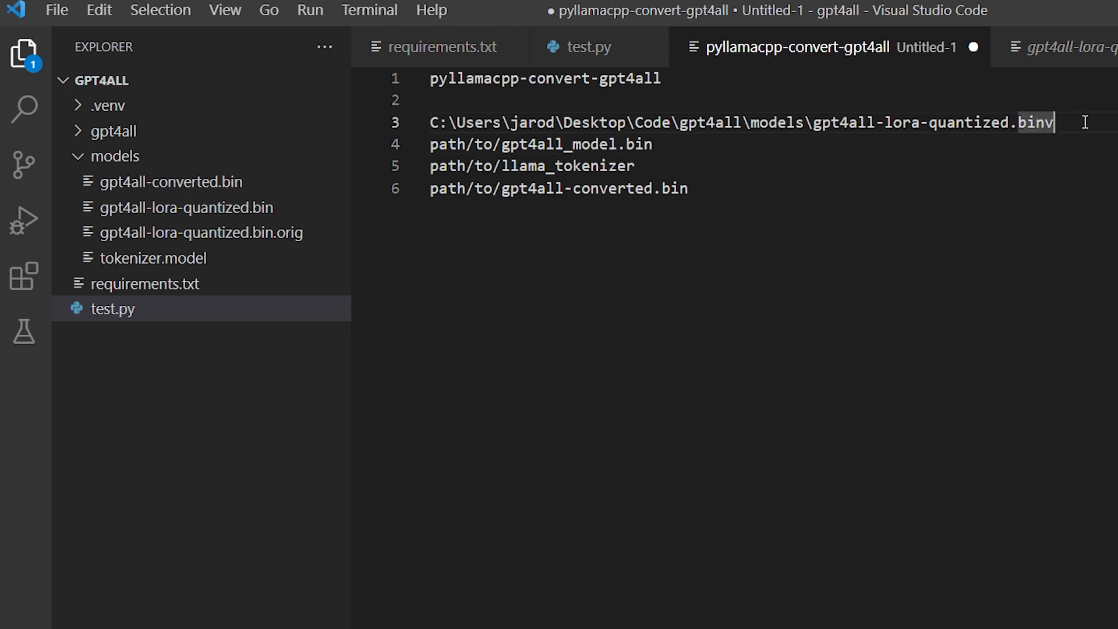
pyautogui.press('Backspace')
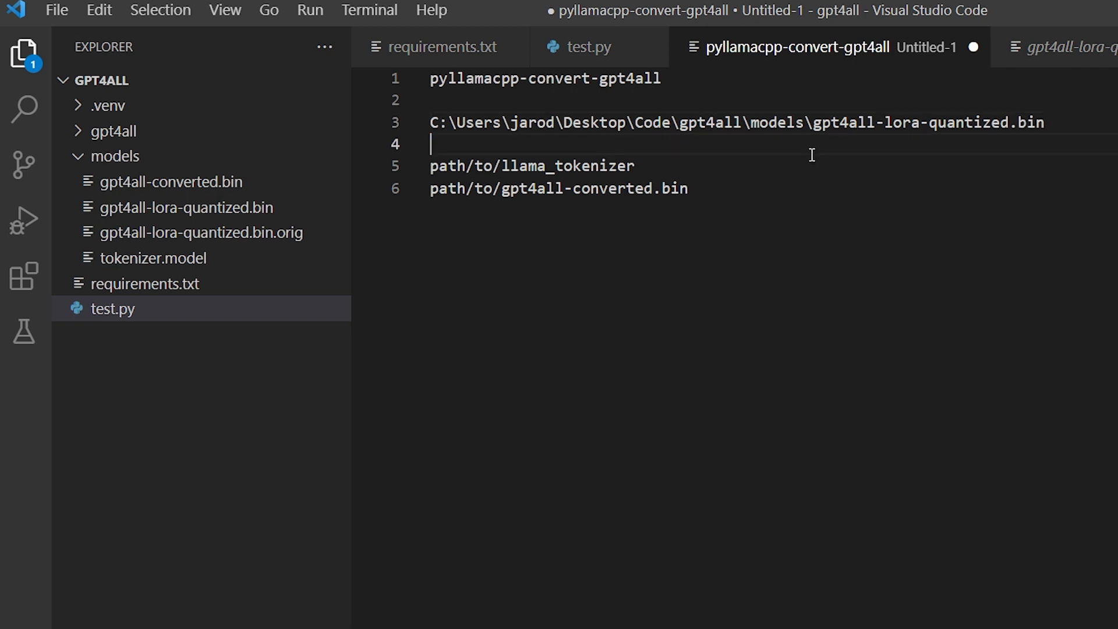
# Replace the tokenizer placeholder with ...\models\tokenizer.model and select the converted-file line.
pyautogui.doubleClick(531, 165)
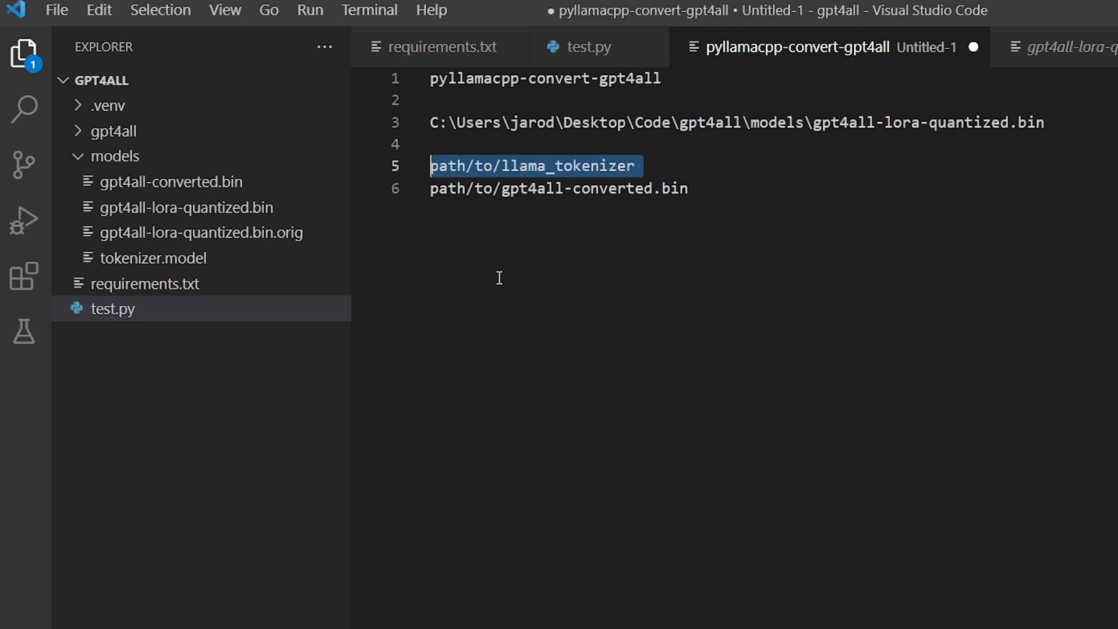
pyautogui.rightClick(149, 257)
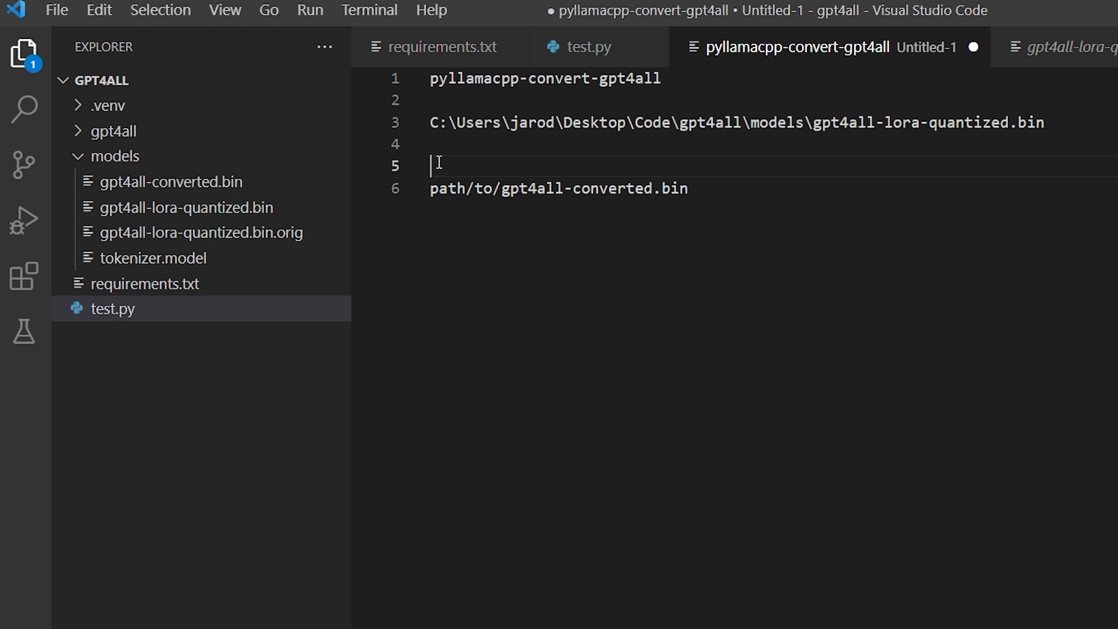
pyautogui.write('C:\\Users\\jarod\\Desktop\\Code\\gpt4all\\models\\tokenizer.model')
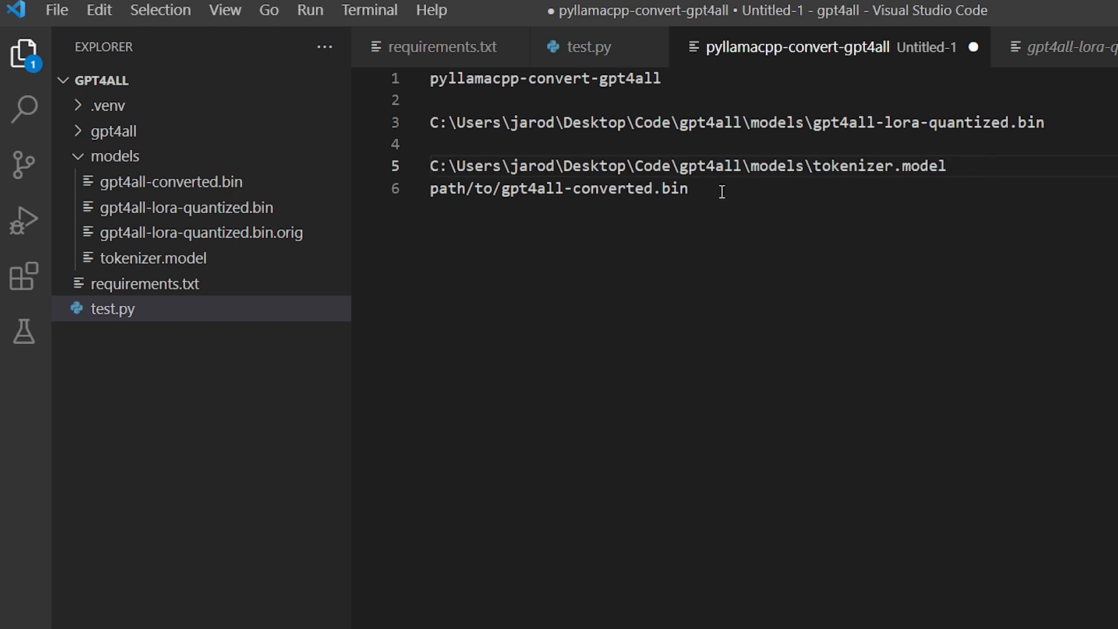
pyautogui.tripleClick(558, 189)
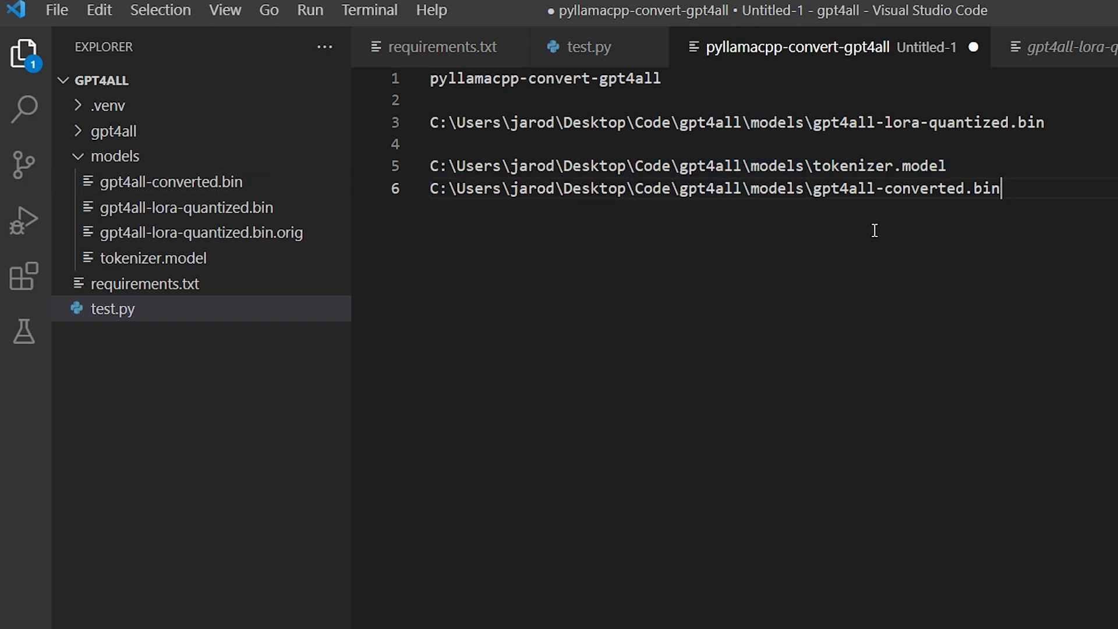
pyautogui.doubleClick(843, 188)
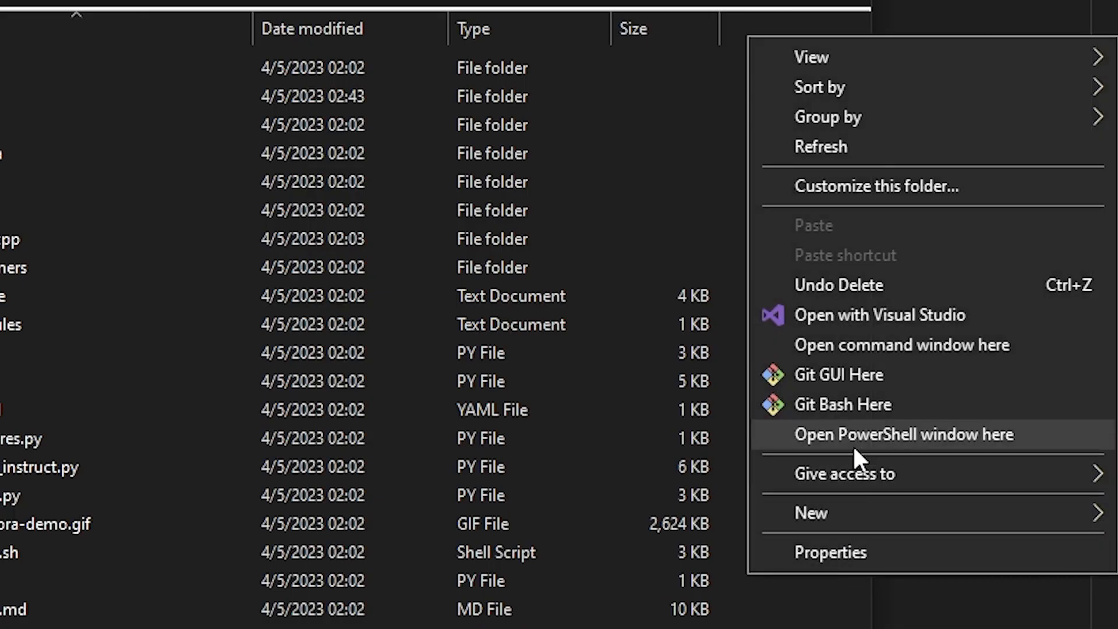
# Open a PowerShell window in the current File Explorer folder.
pyautogui.click(903, 434)
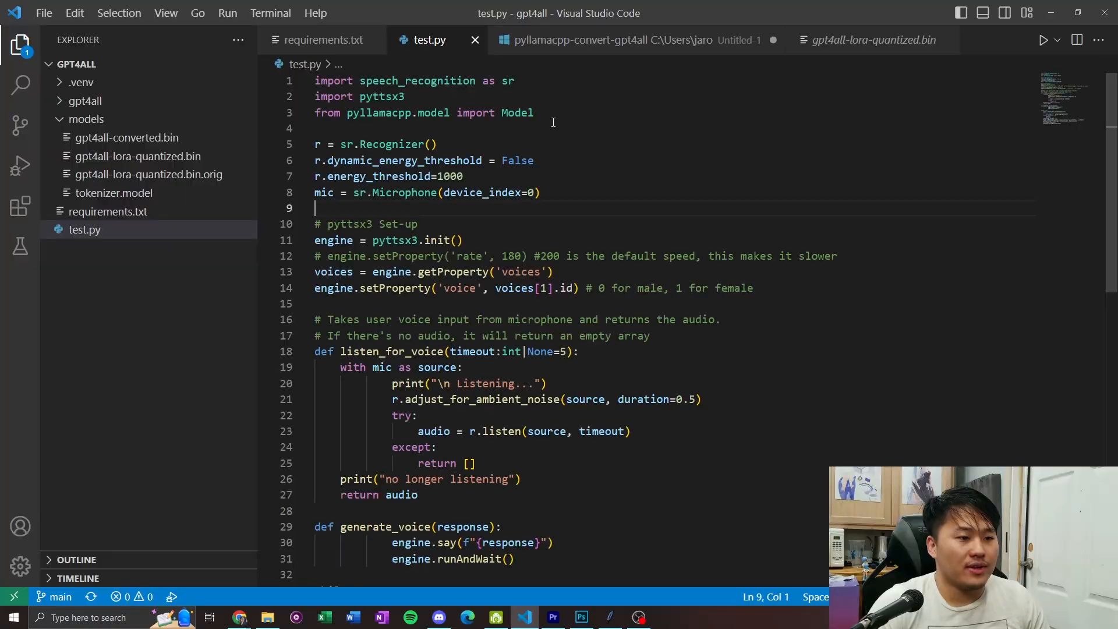
# Point ggml_model in test.py's Model call to './models/gpt4all-converted.bin'.
pyautogui.scroll(-3)
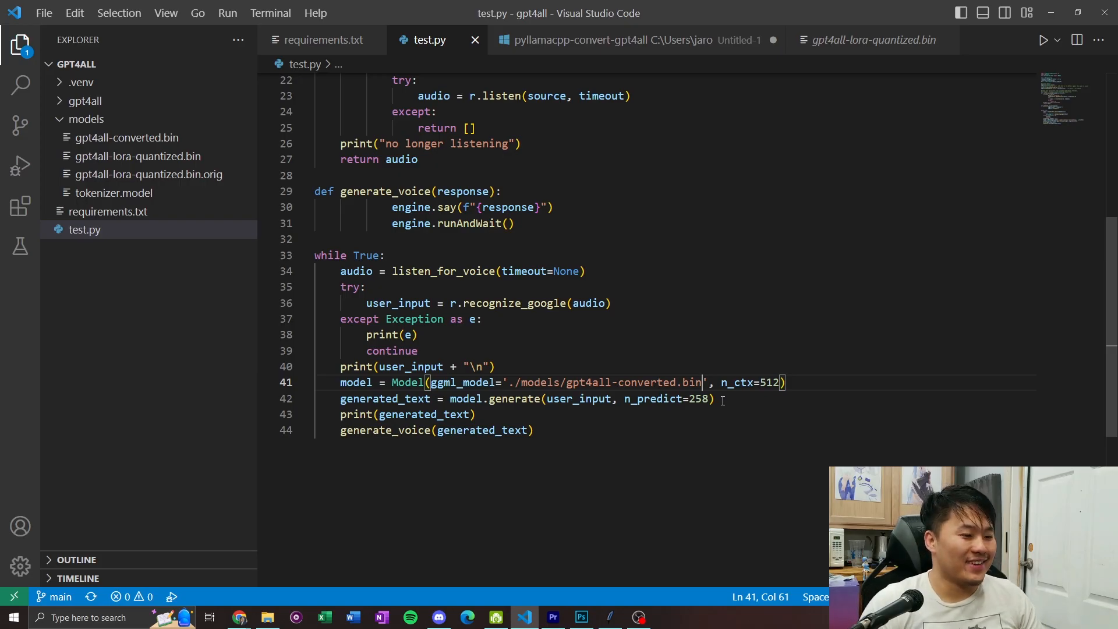
pyautogui.click(238, 617)
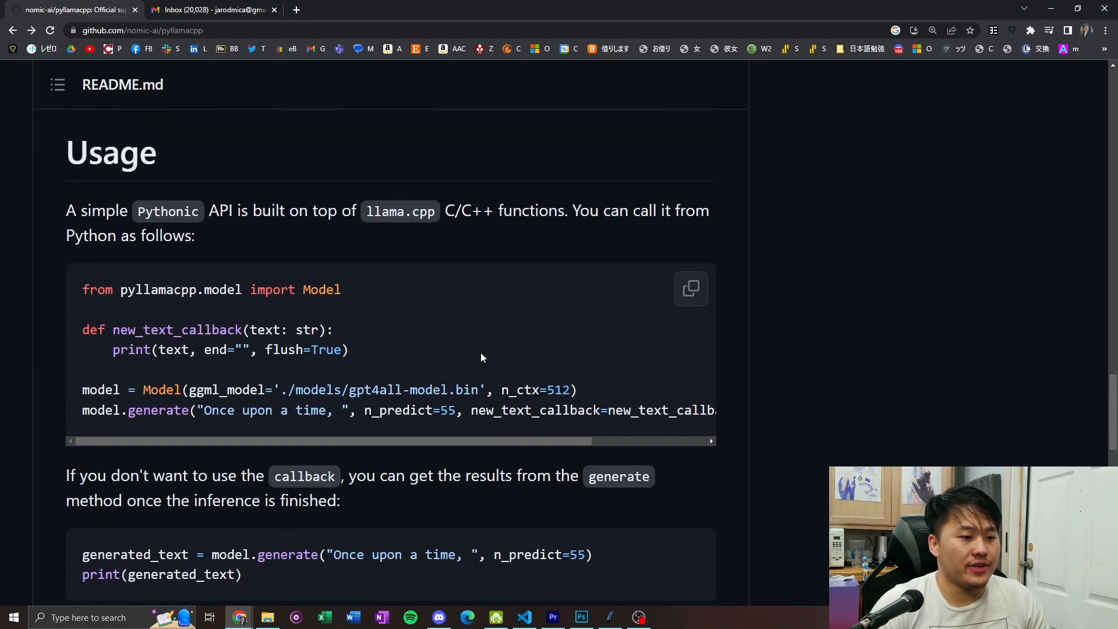
# Navigate from the pyllamacpp README Usage section to github.com/nomic-ai/gpt4all.
pyautogui.moveTo(331, 389); pyautogui.dragTo(480, 390)
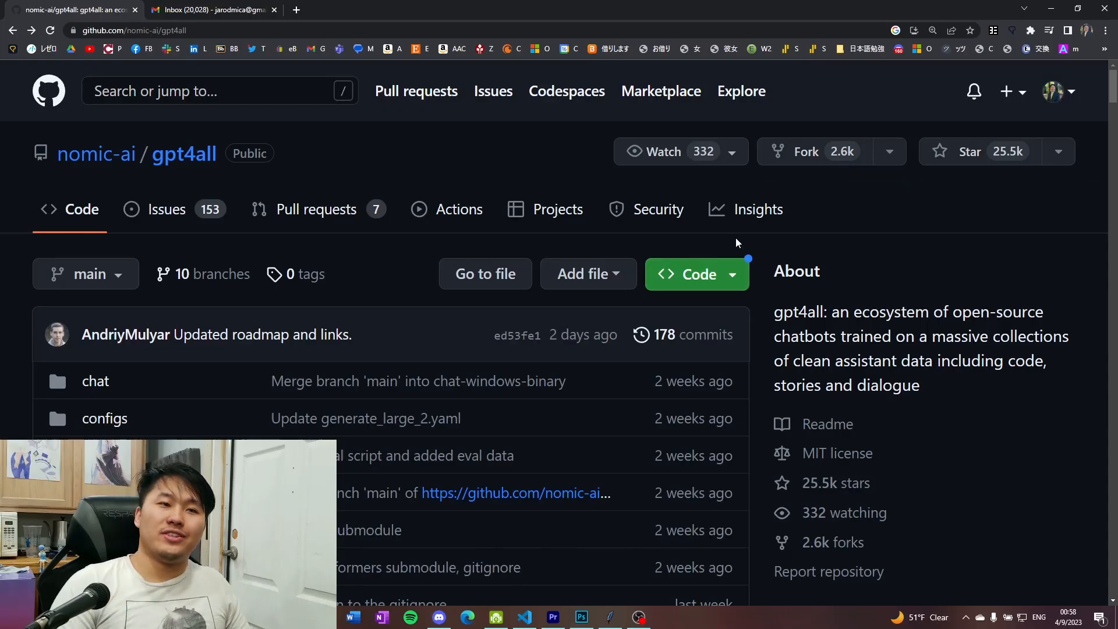
# Check the Code clone options, then scroll the gpt4all README to Try it yourself.
pyautogui.click(695, 273)
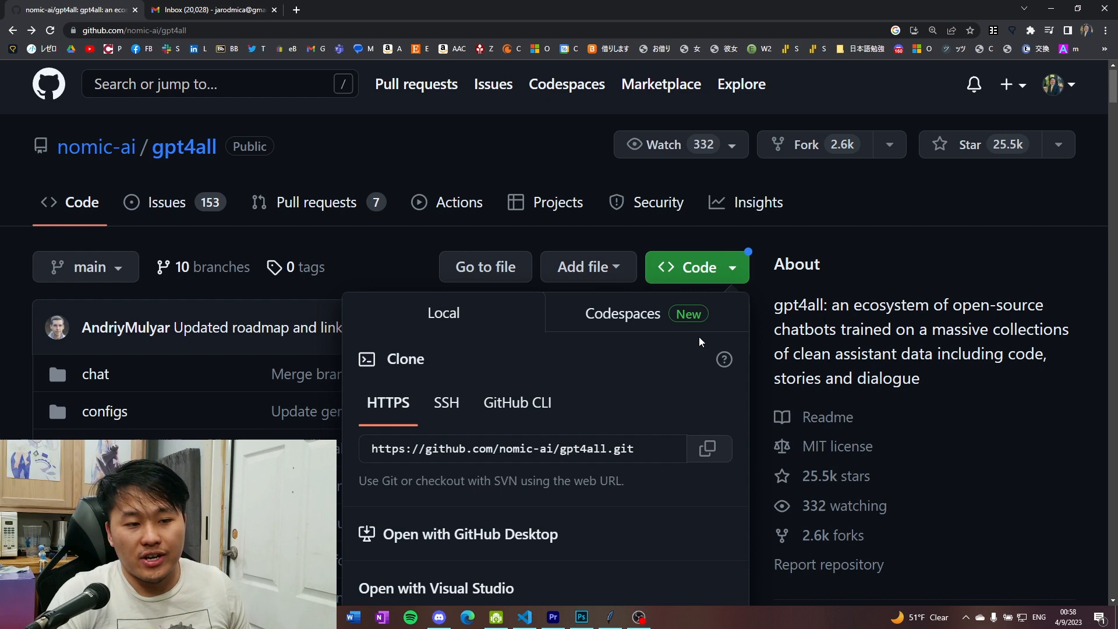
pyautogui.scroll(-3)
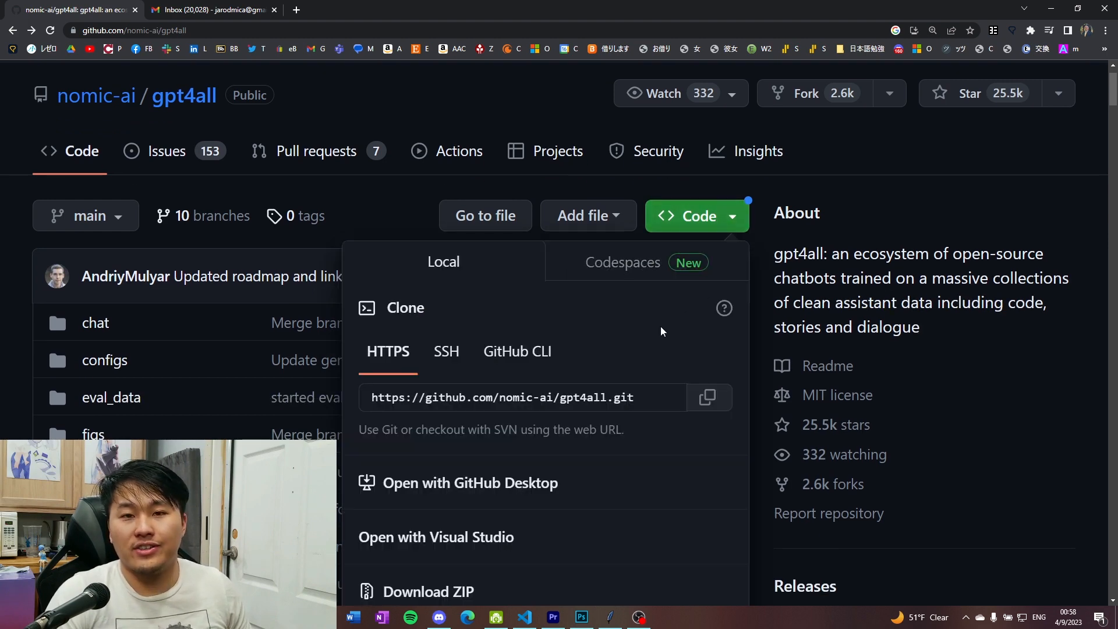
pyautogui.scroll(-3)
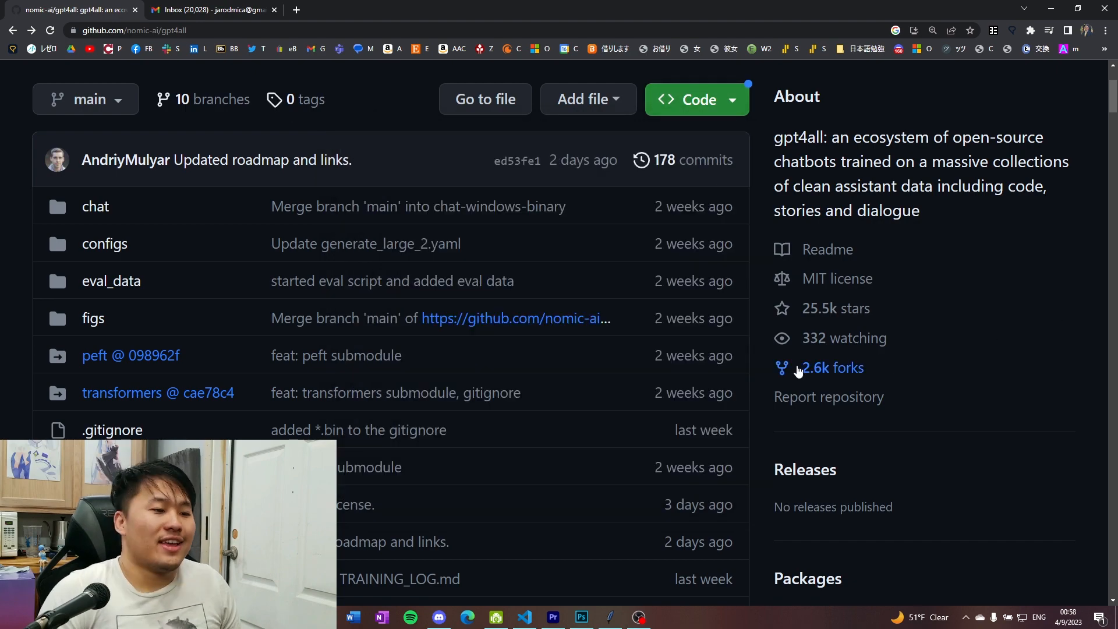
pyautogui.scroll(-3)
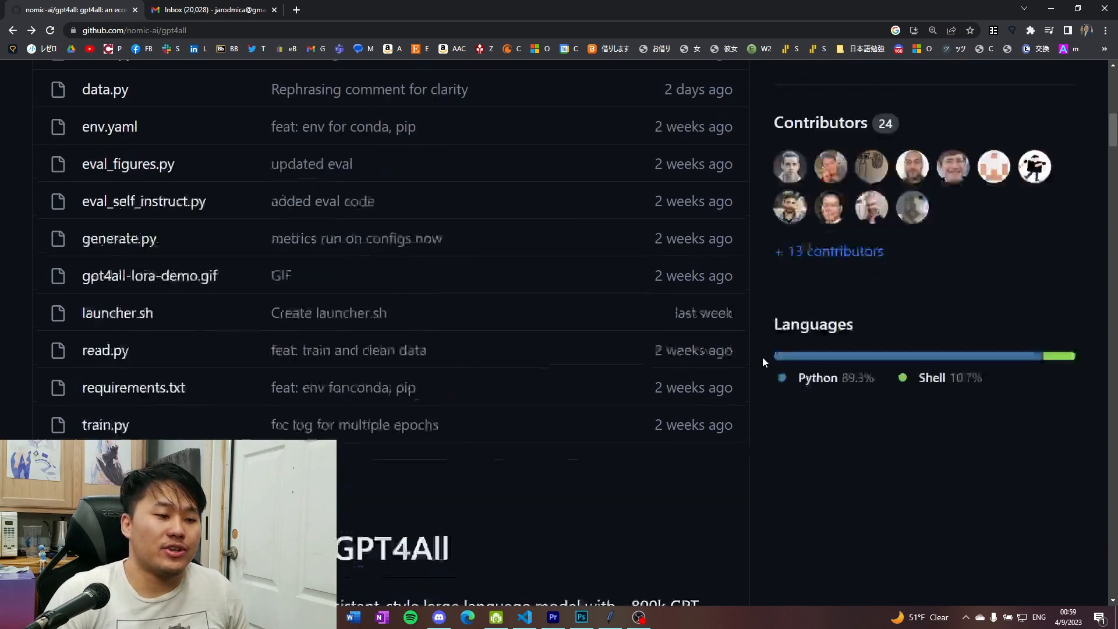
pyautogui.scroll(-3)
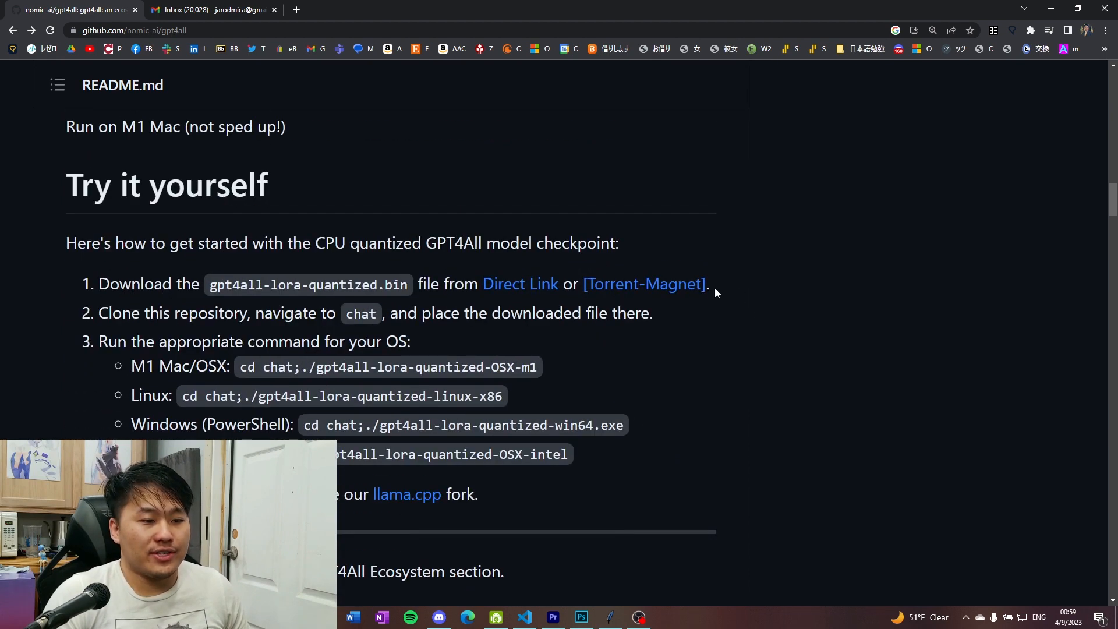
pyautogui.moveTo(222, 284); pyautogui.dragTo(283, 284)
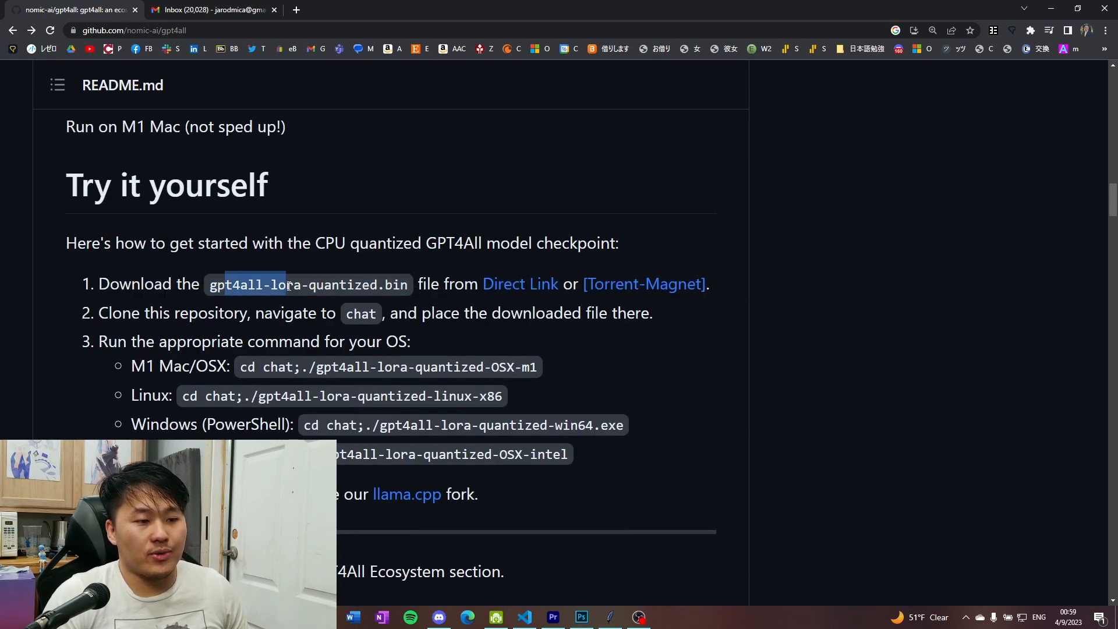
pyautogui.click(661, 341)
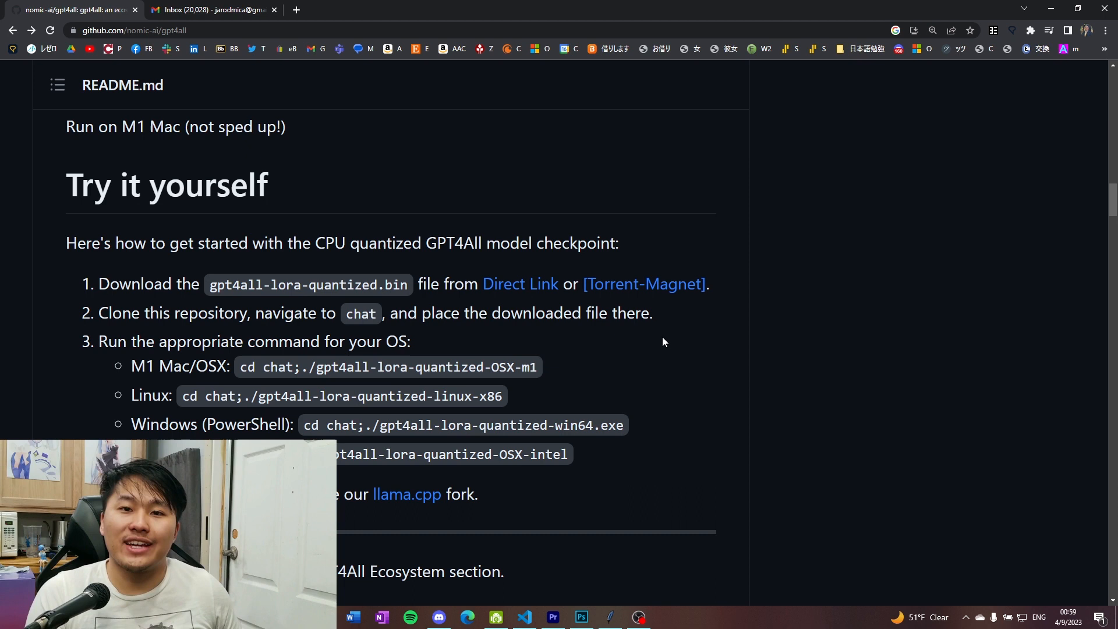